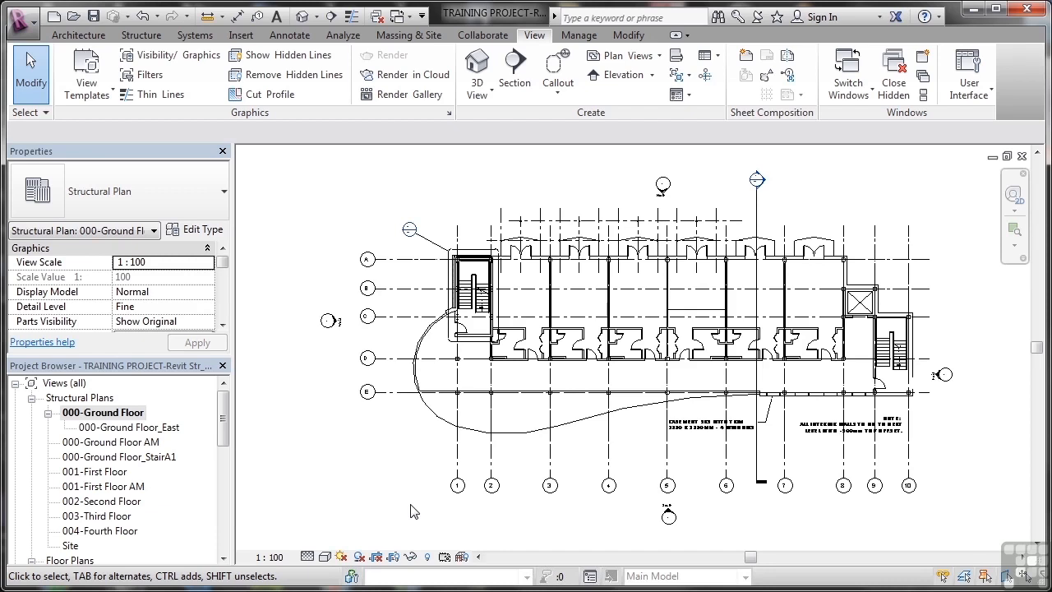
mouse_move(250, 470)
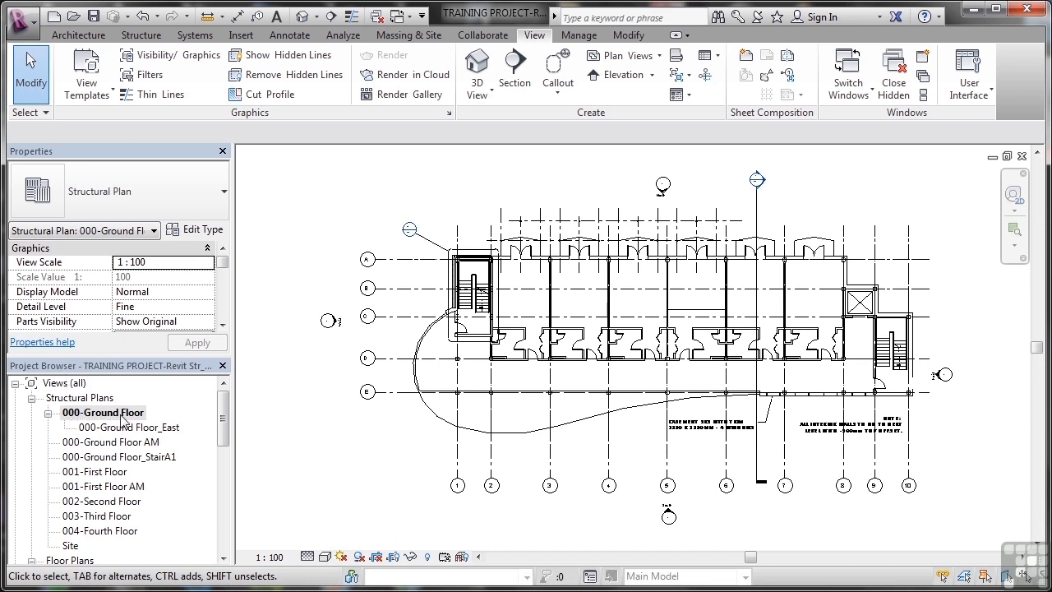
mouse_move(392, 480)
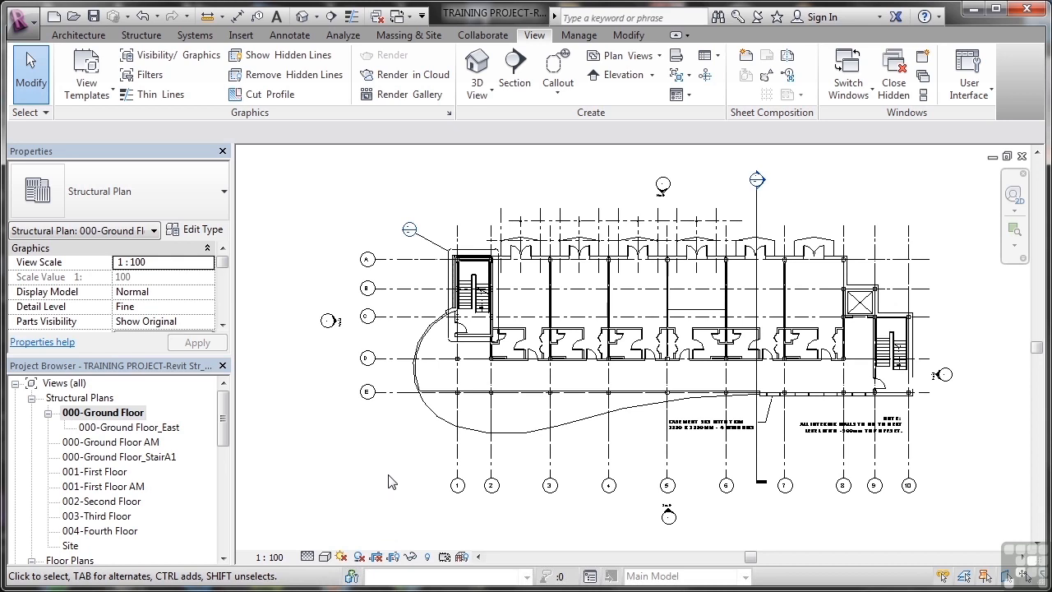
mouse_move(605, 234)
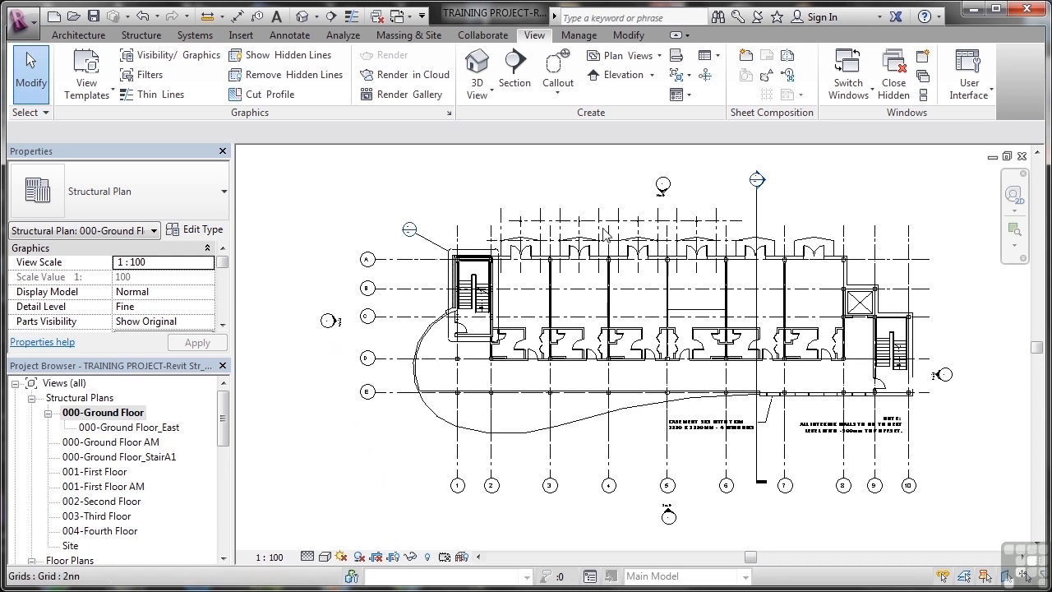
mouse_move(942, 371)
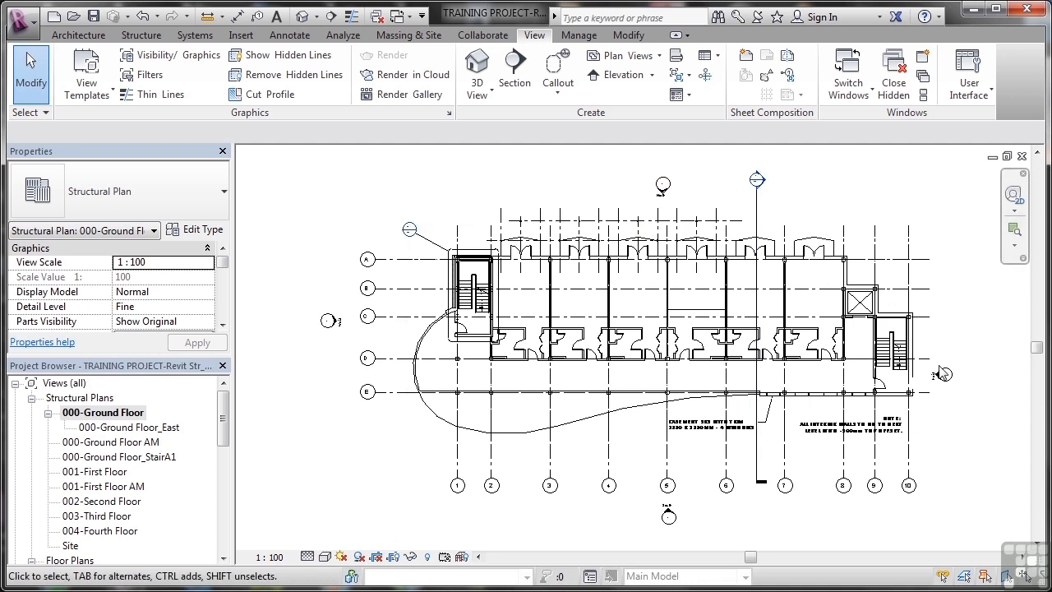
mouse_move(668, 516)
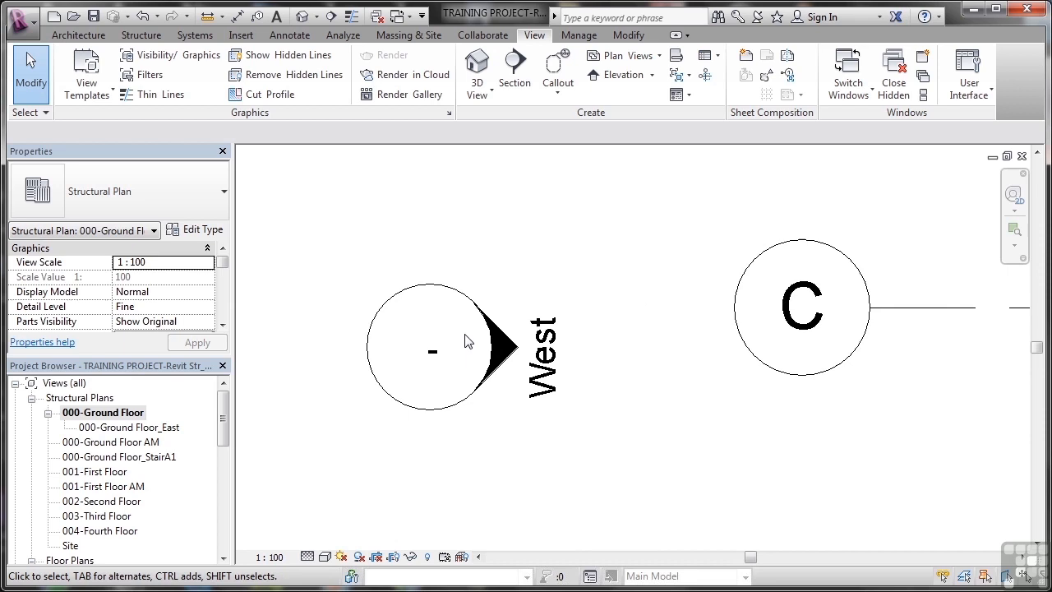
- Select the West elevation marker and open the West building elevation view
left_click(431, 351)
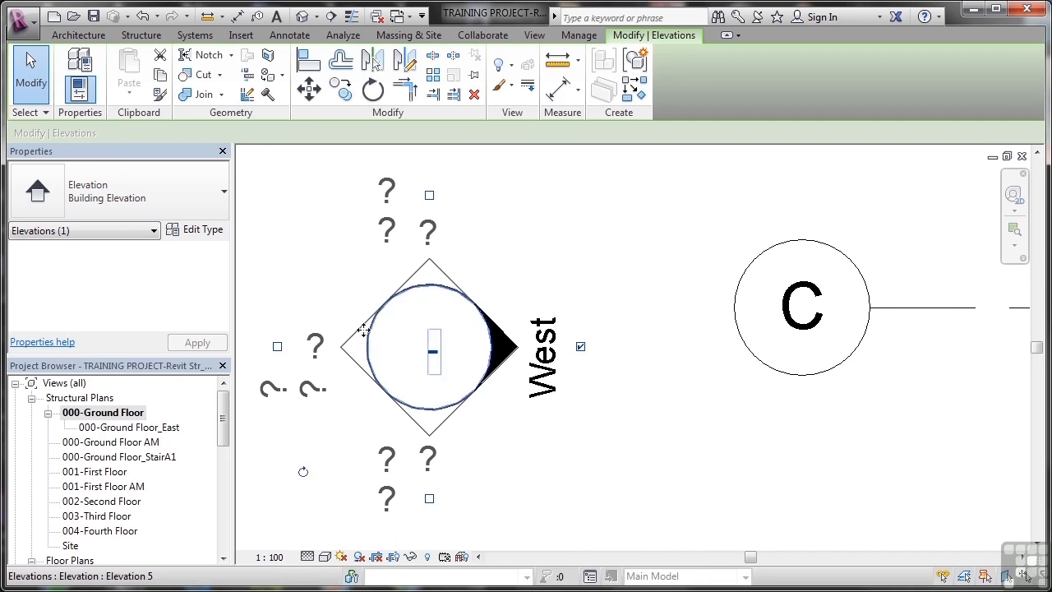
mouse_move(436, 365)
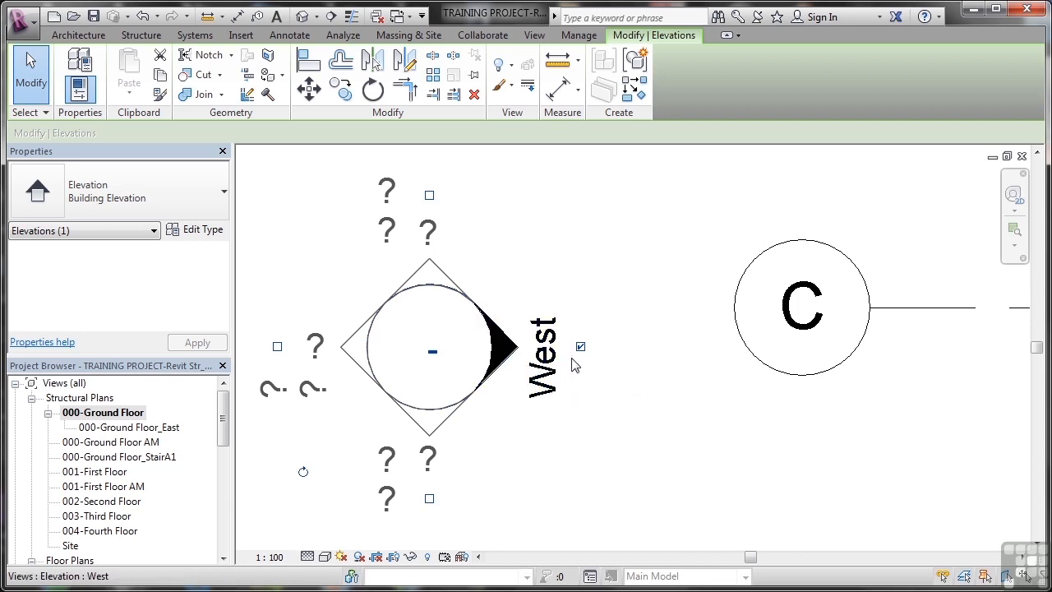
left_click(542, 353)
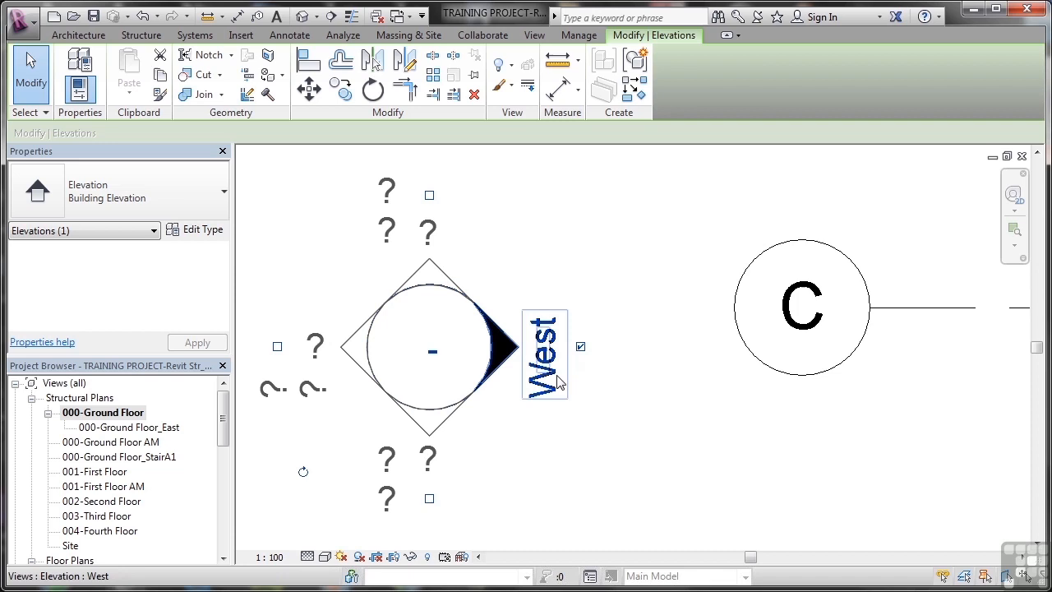
left_click(497, 442)
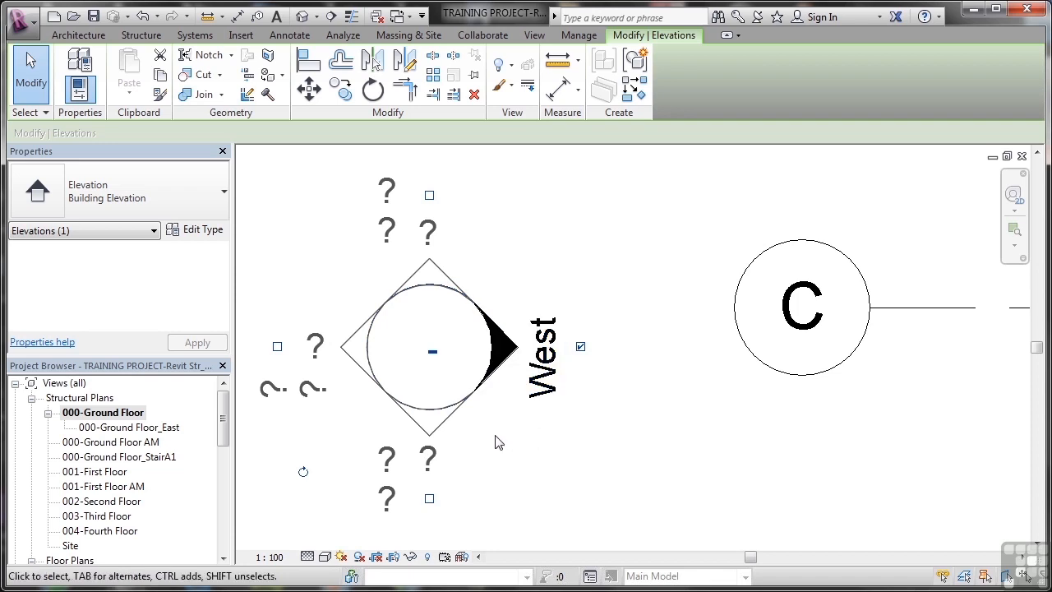
mouse_move(716, 457)
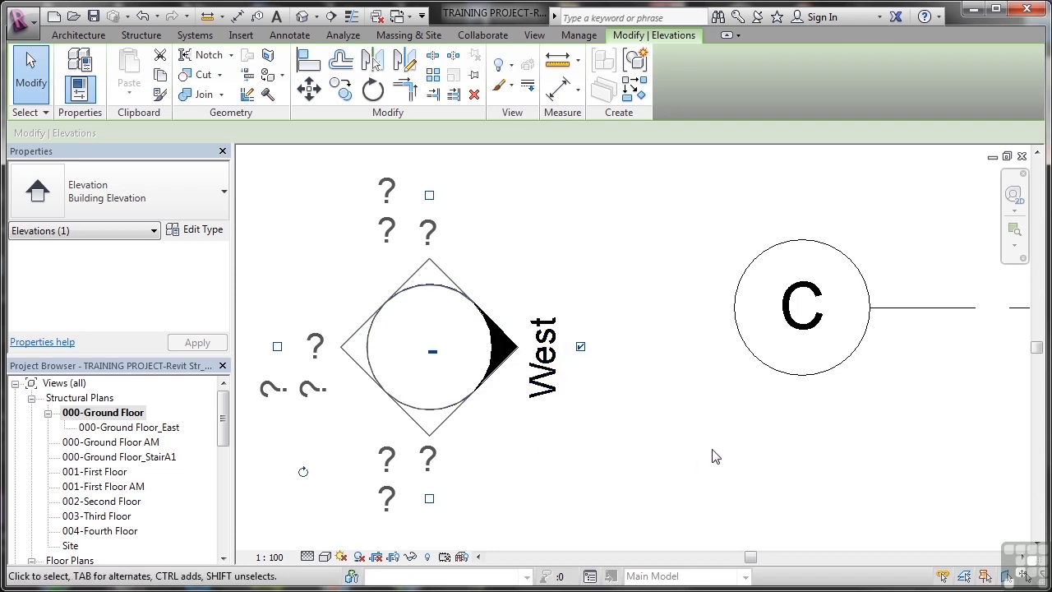
mouse_move(452, 162)
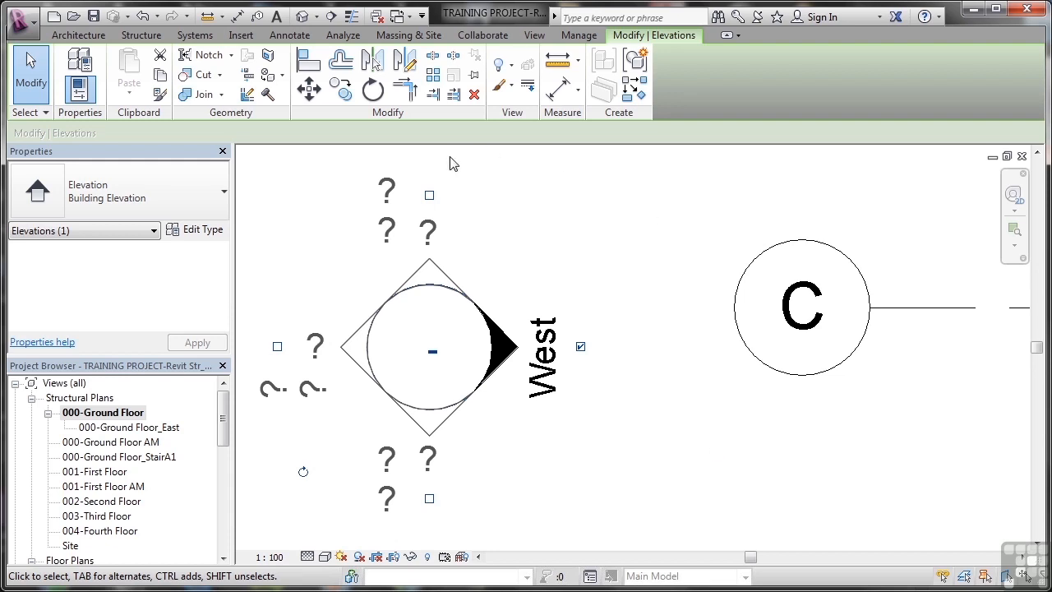
left_click(542, 353)
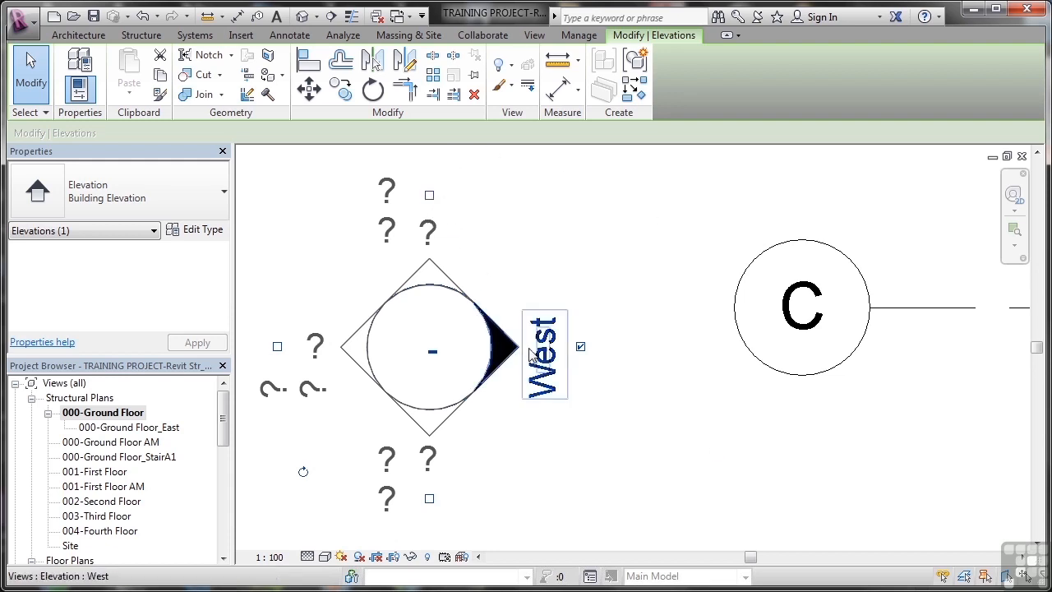
left_click(455, 467)
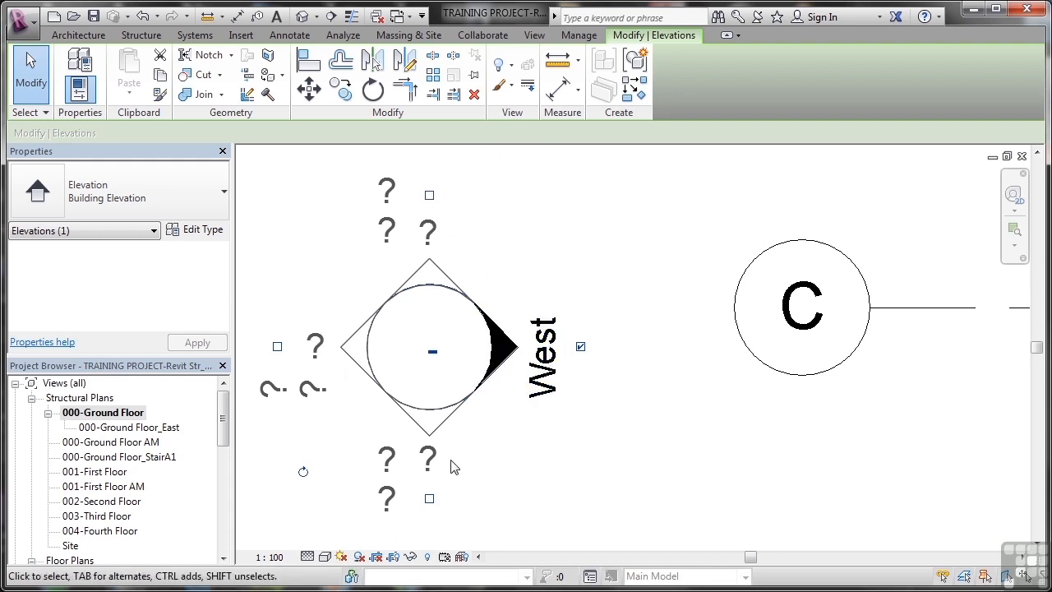
mouse_move(518, 473)
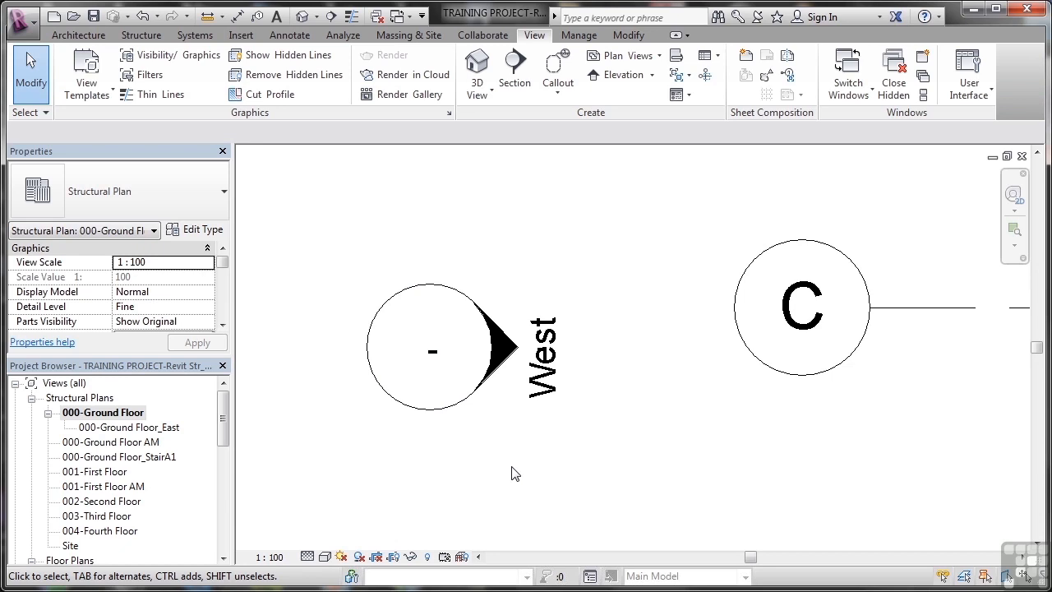
- Nudge the West marker and put it back, then locate West under Building Elevations in the Project Browser
left_click(434, 346)
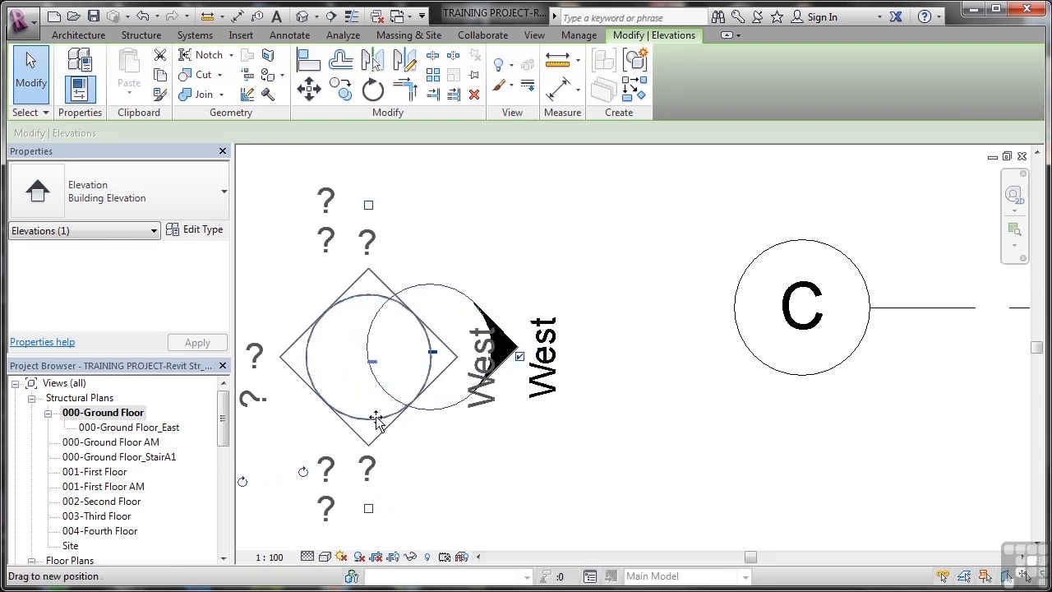
left_click_drag(377, 419, 443, 426)
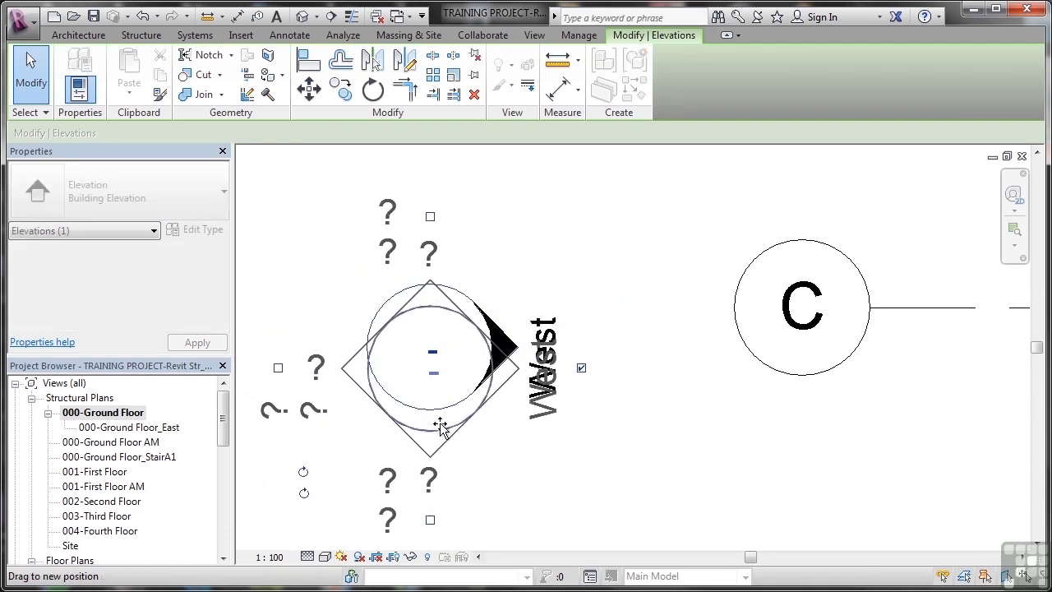
left_click_drag(442, 426, 447, 414)
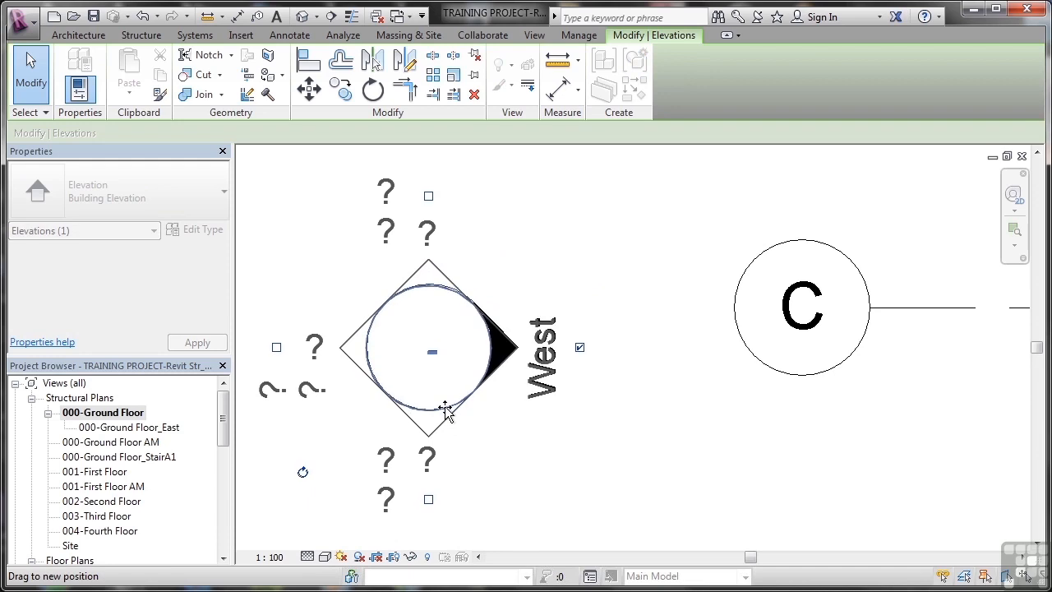
left_click(562, 482)
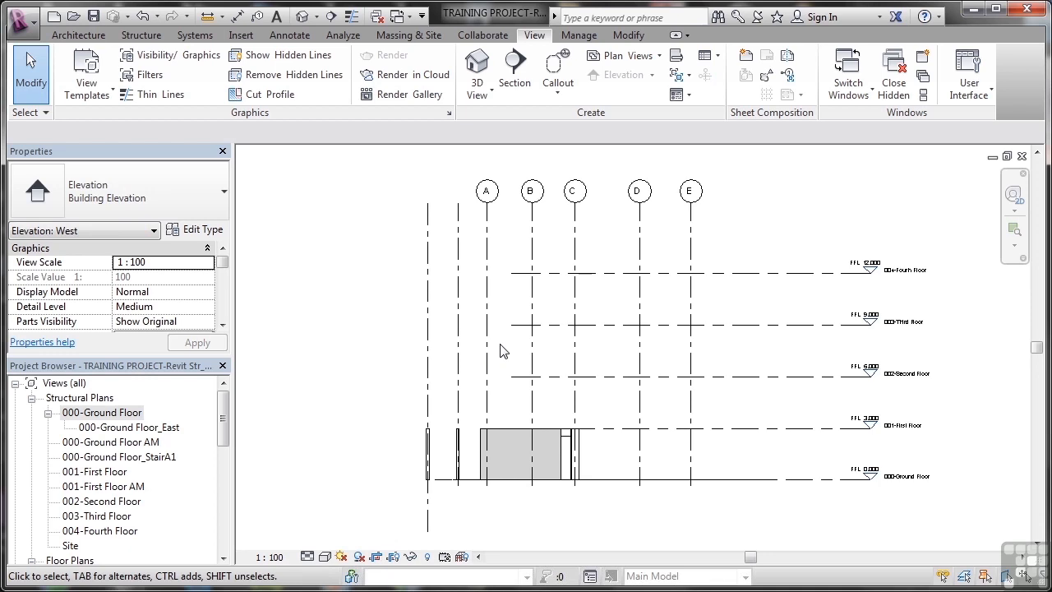
scroll("down", 3)
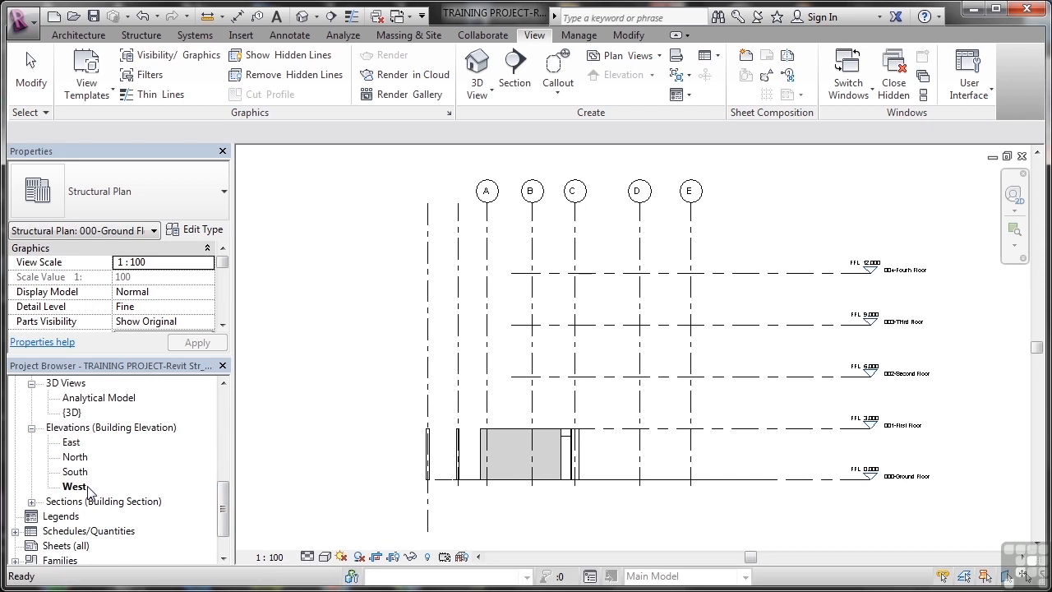
mouse_move(145, 496)
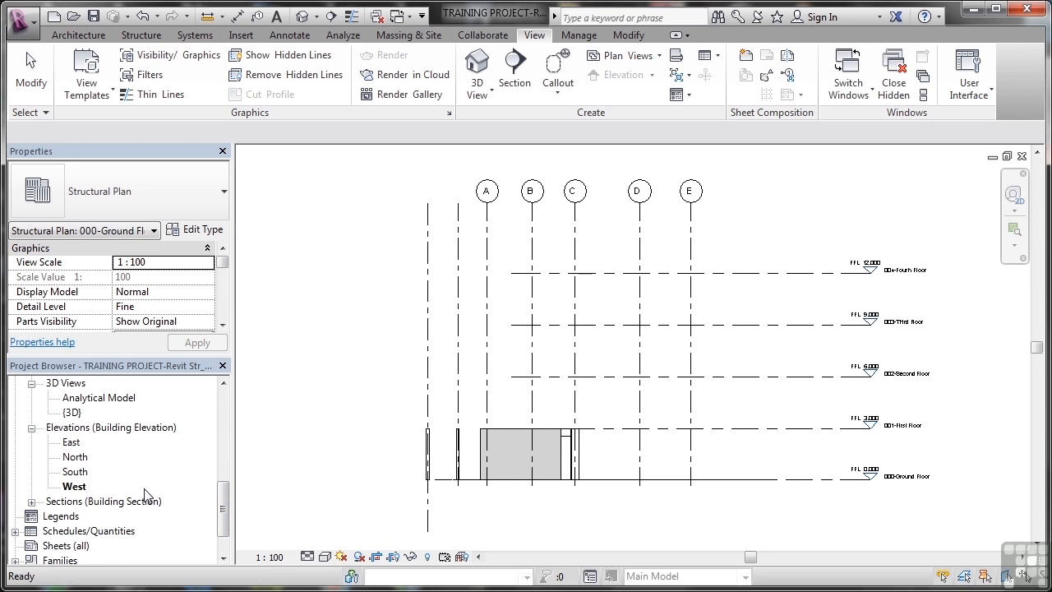
mouse_move(473, 460)
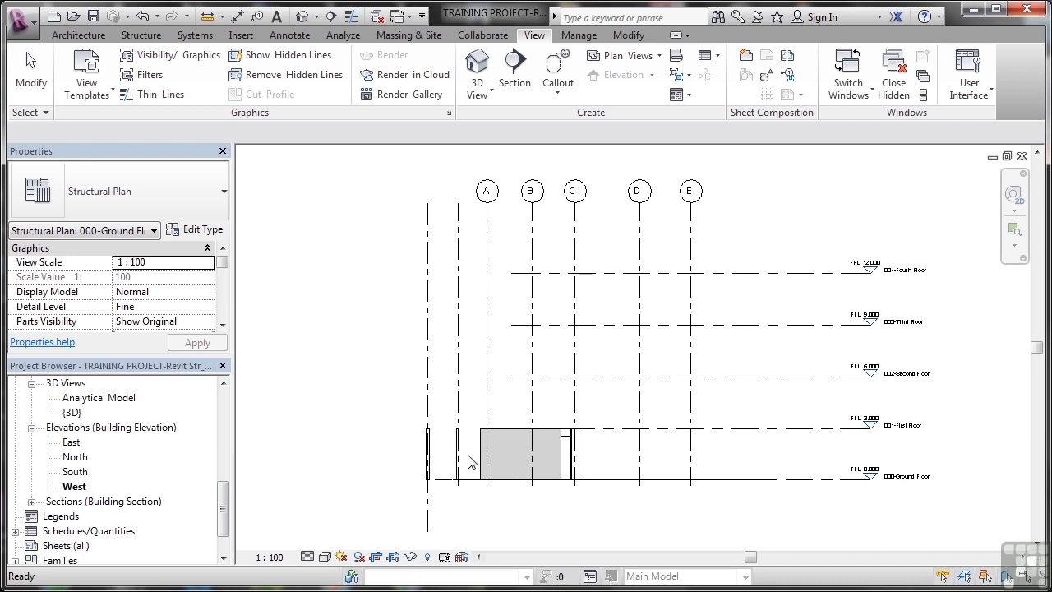
mouse_move(265, 523)
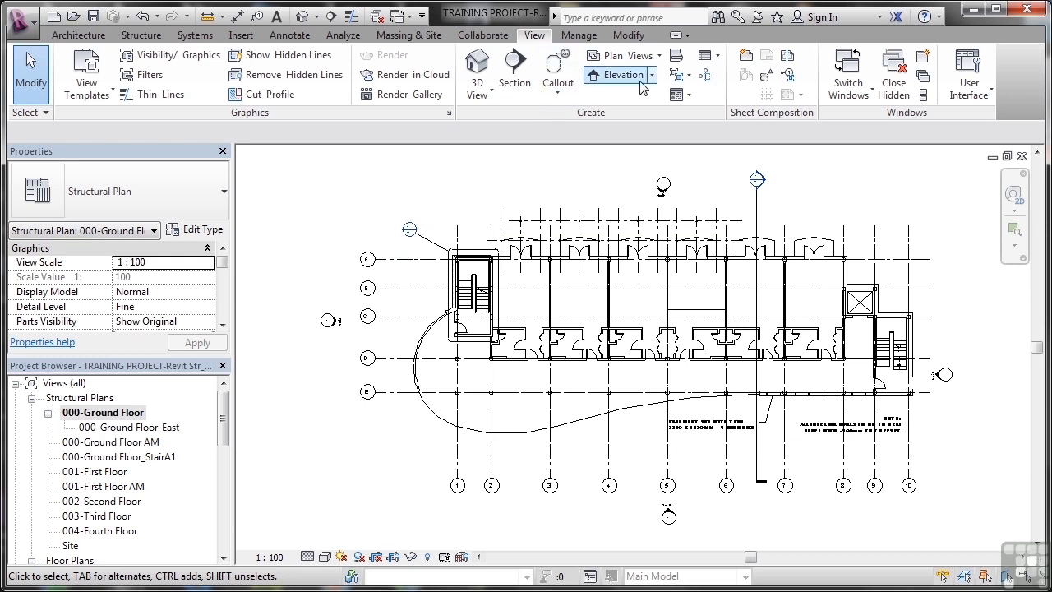
- Place a new building elevation marker beside the internal stair, creating Elevation 1 - a
left_click(651, 76)
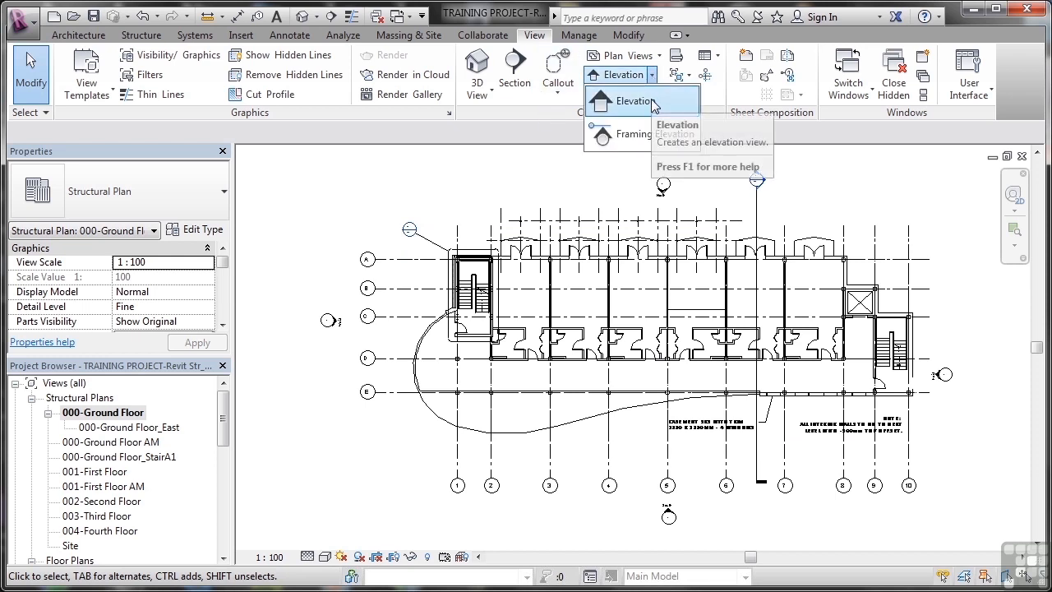
mouse_move(641, 134)
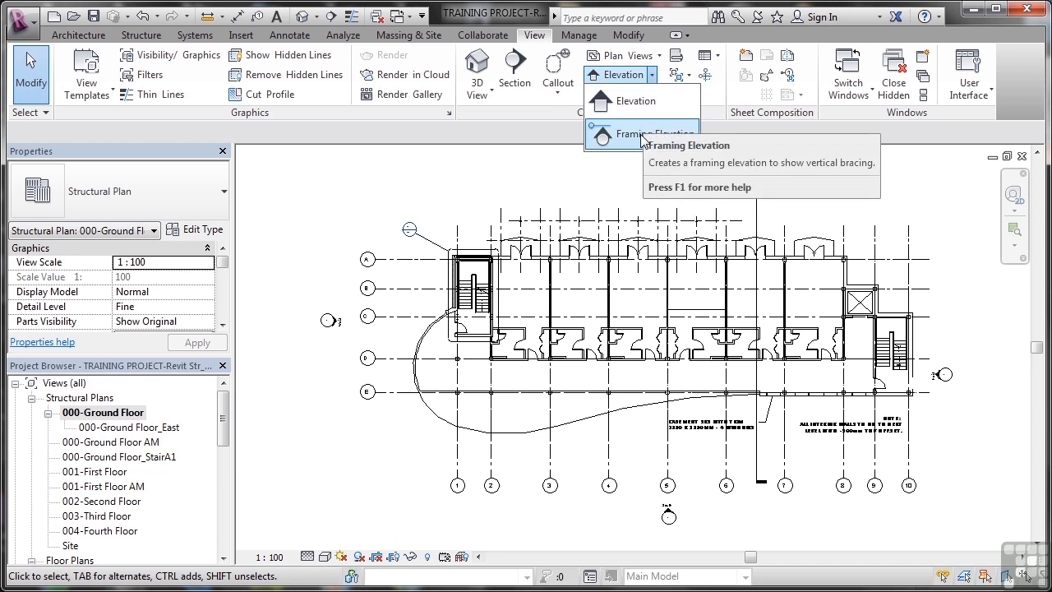
mouse_move(612, 179)
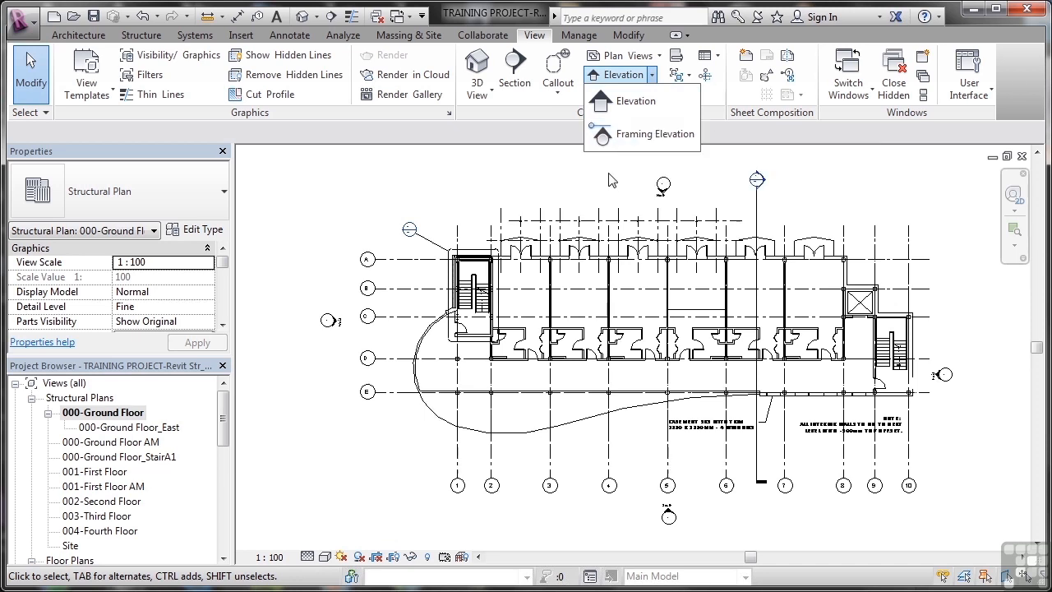
mouse_move(638, 100)
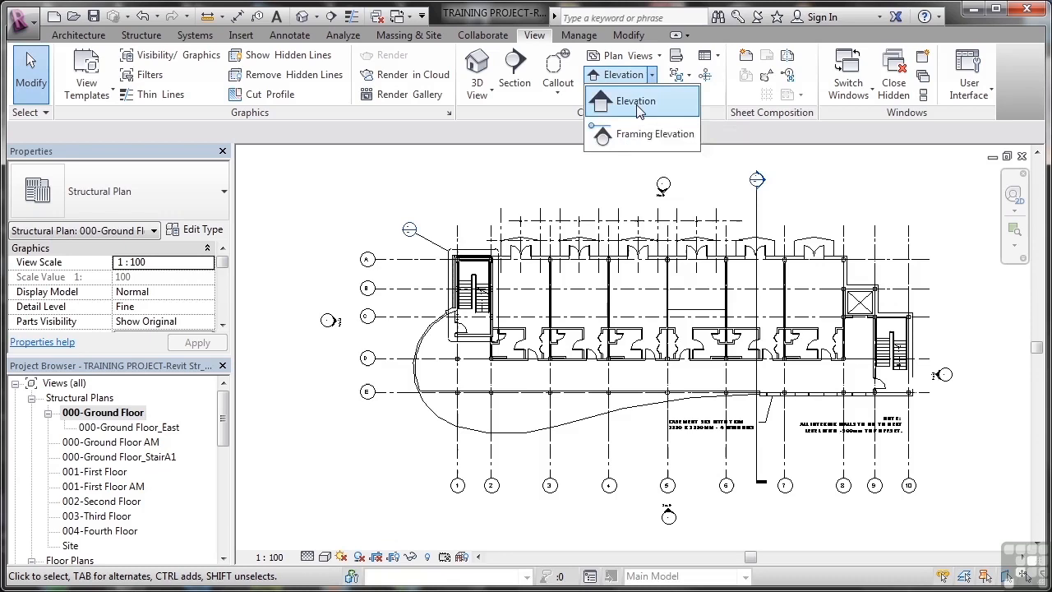
left_click(634, 100)
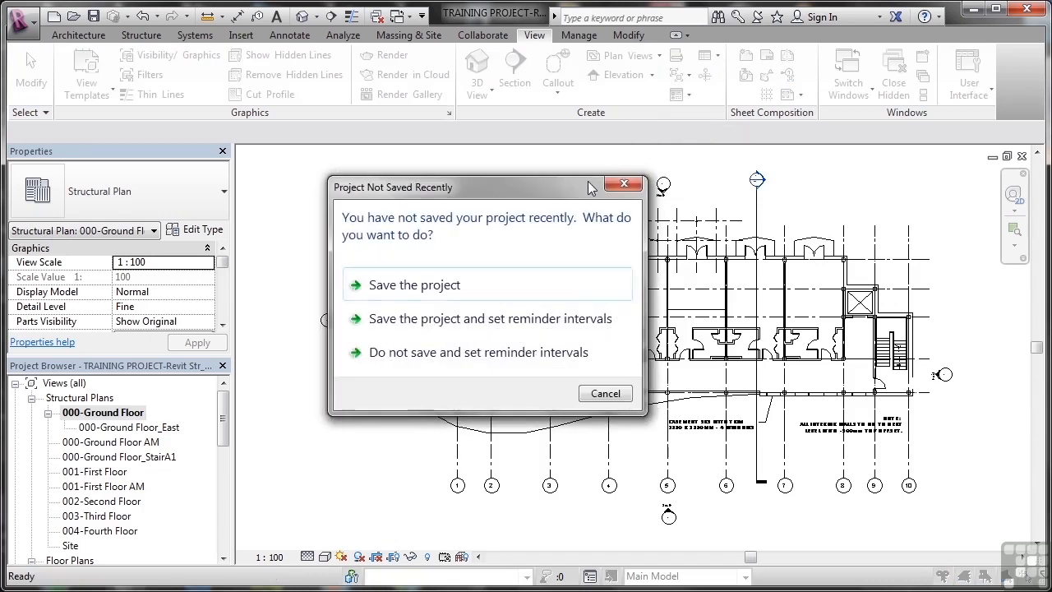
mouse_move(512, 206)
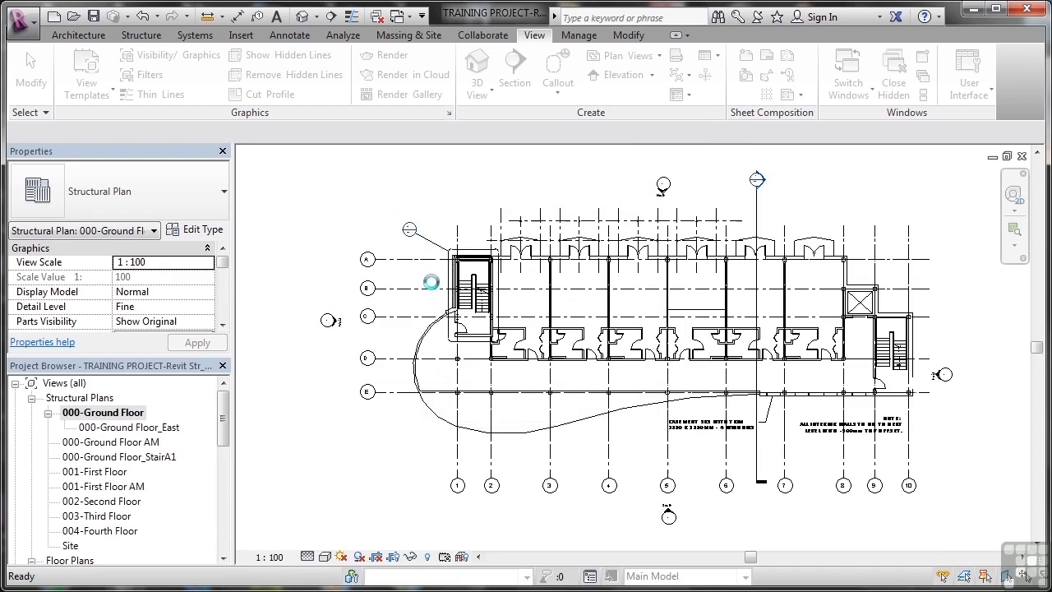
mouse_move(526, 299)
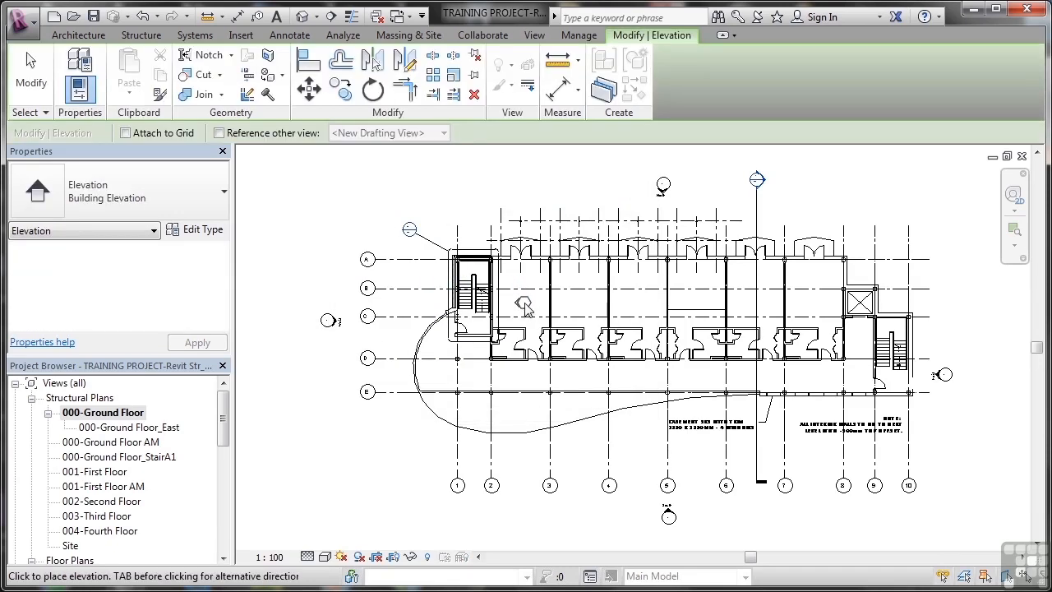
mouse_move(526, 312)
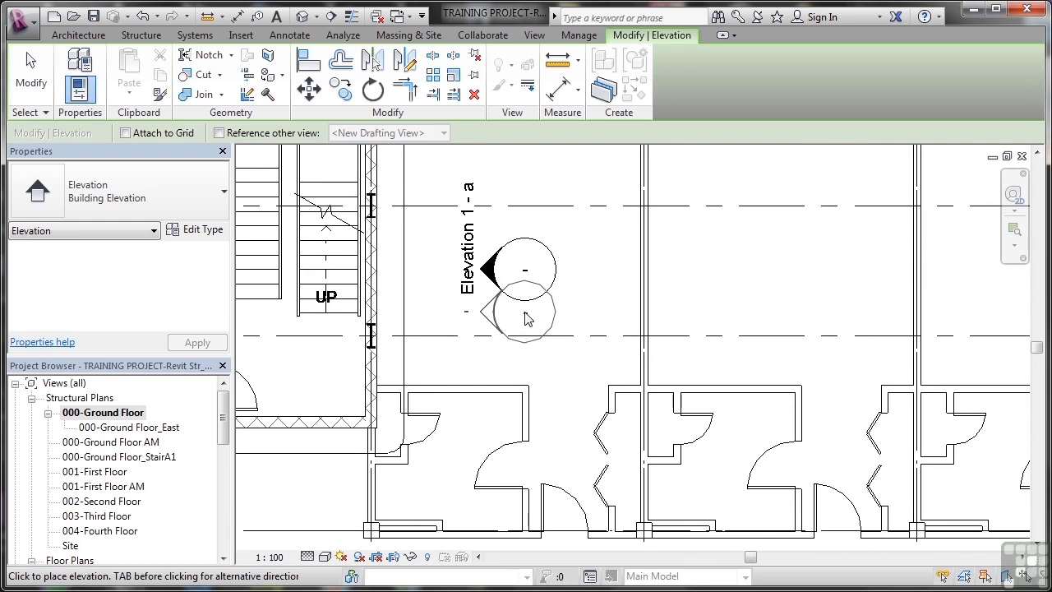
mouse_move(615, 250)
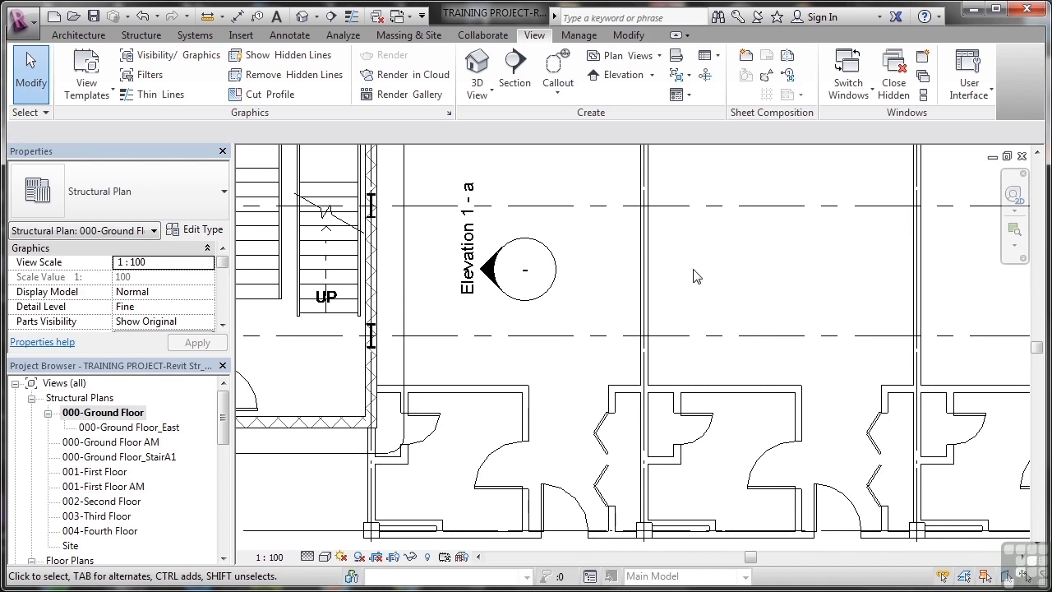
left_click(493, 270)
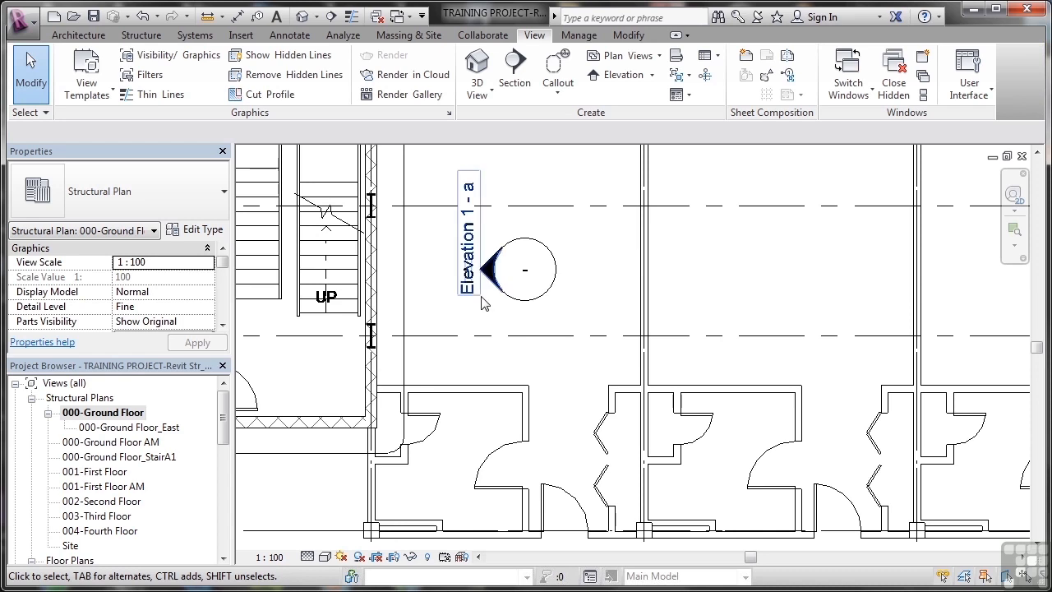
mouse_move(485, 282)
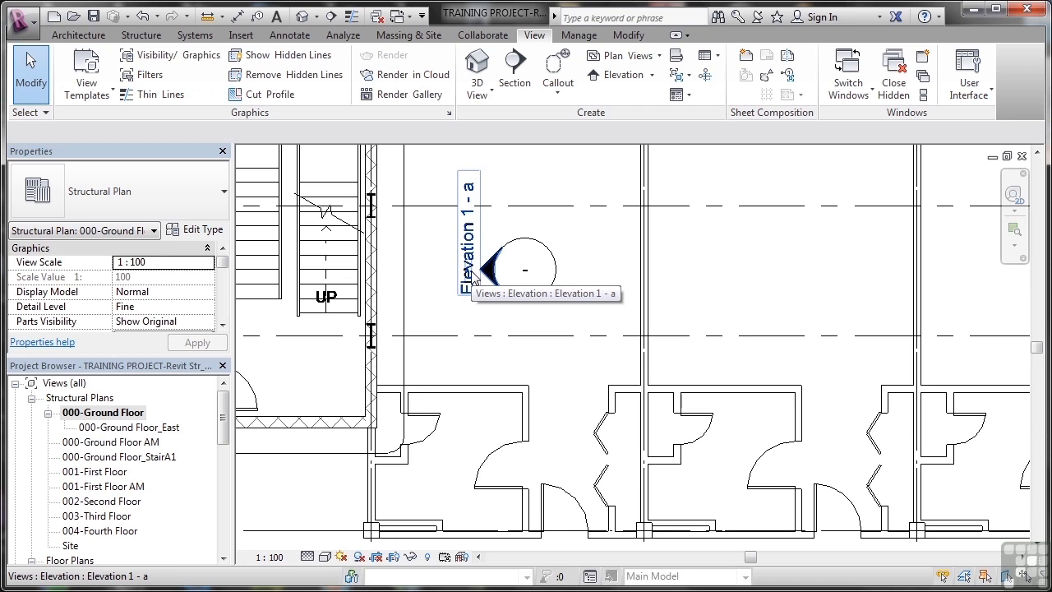
- Open Elevation 1 - a from its marker arrow and select it in the Project Browser list
left_click(485, 270)
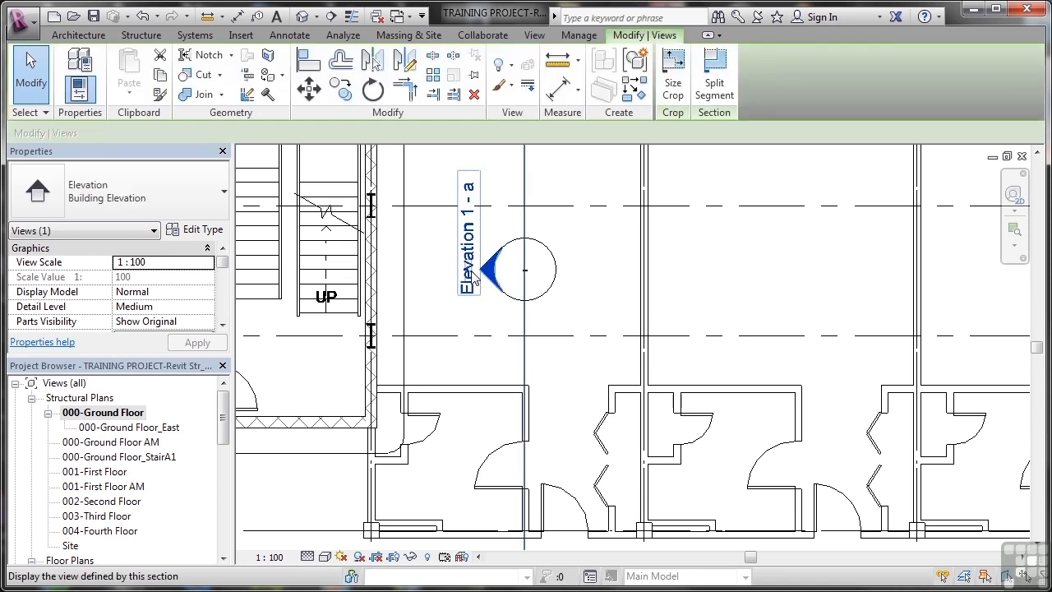
double_click(490, 271)
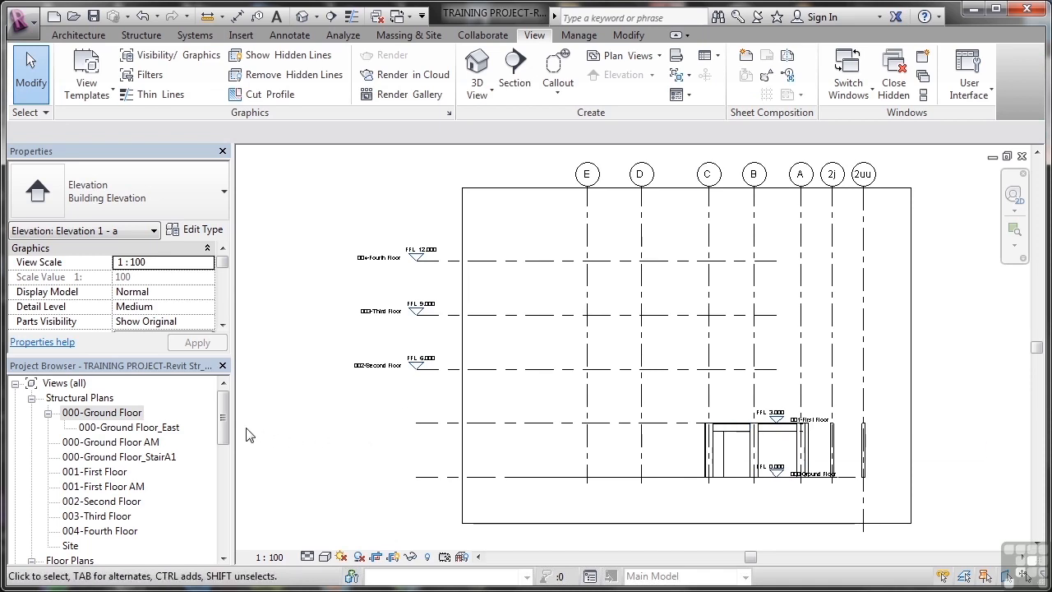
scroll("down", 3)
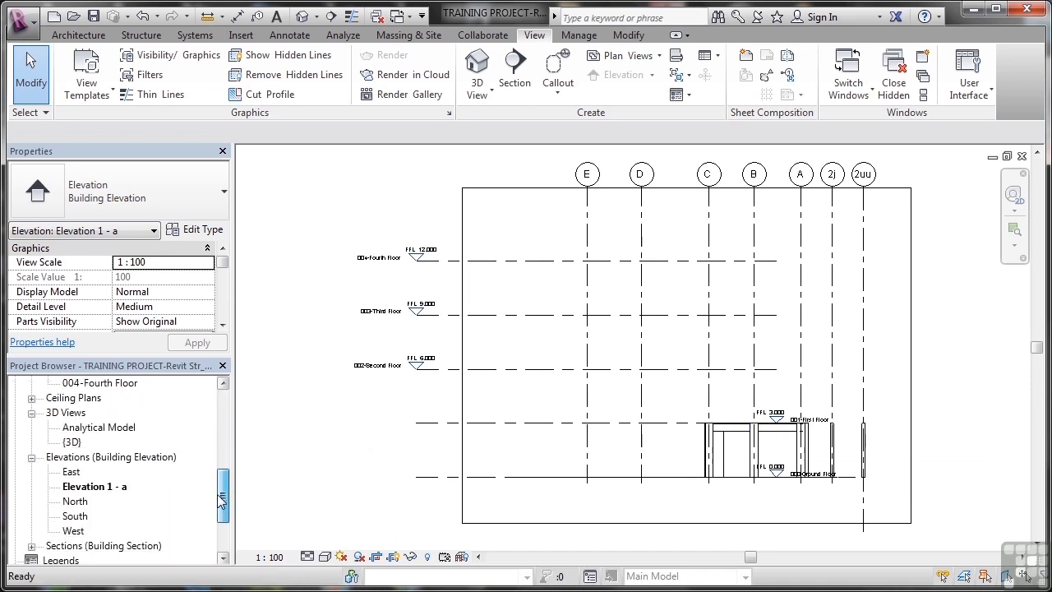
left_click(92, 487)
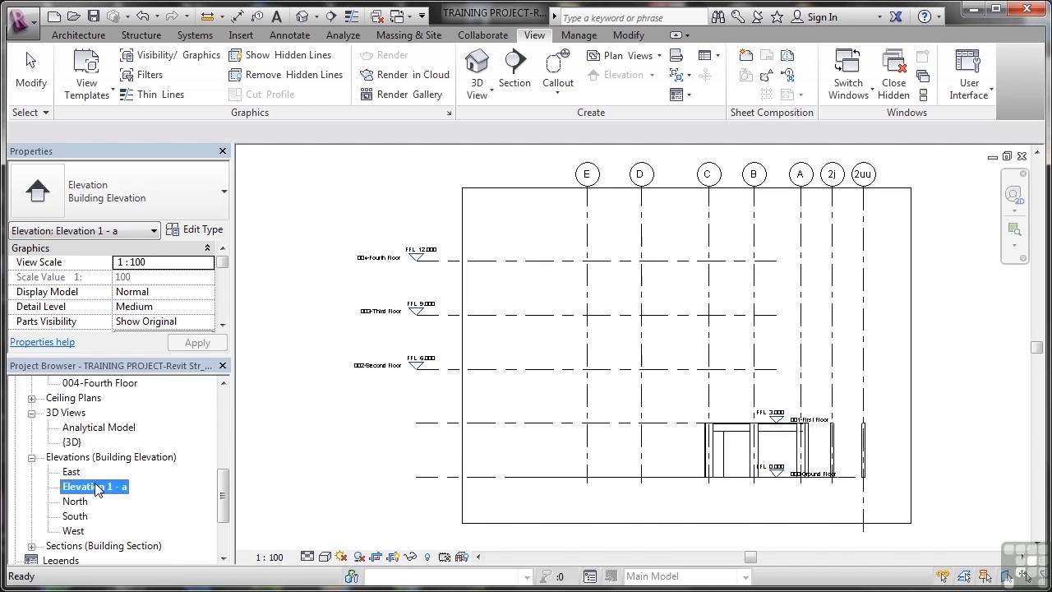
- Rename Elevation 1 - a to 'Internal Stair-EAST' from the Project Browser and confirm
right_click(95, 487)
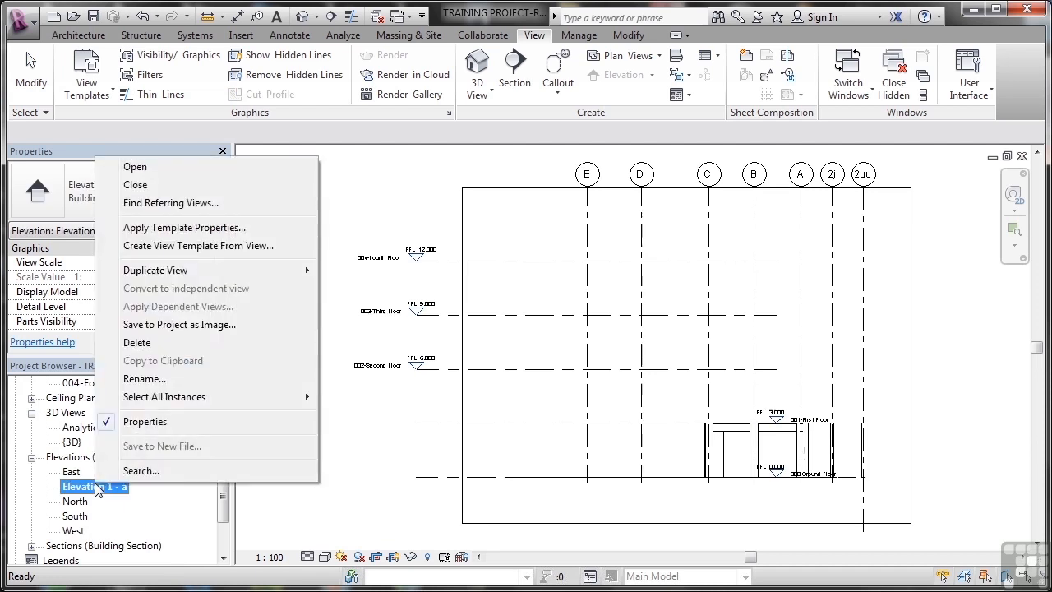
left_click(145, 378)
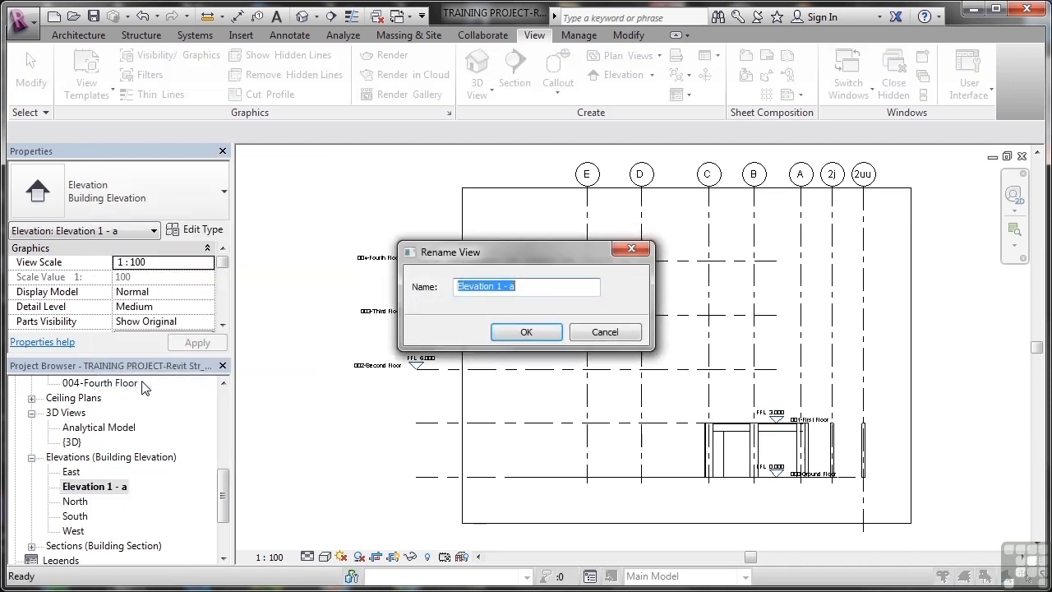
type("Internal Stair")
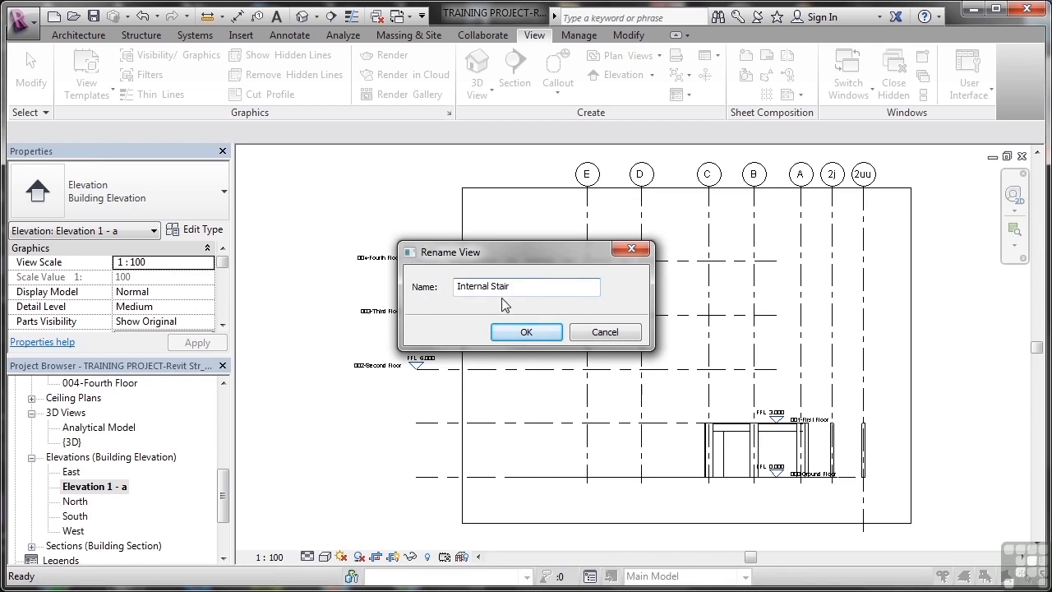
type("-")
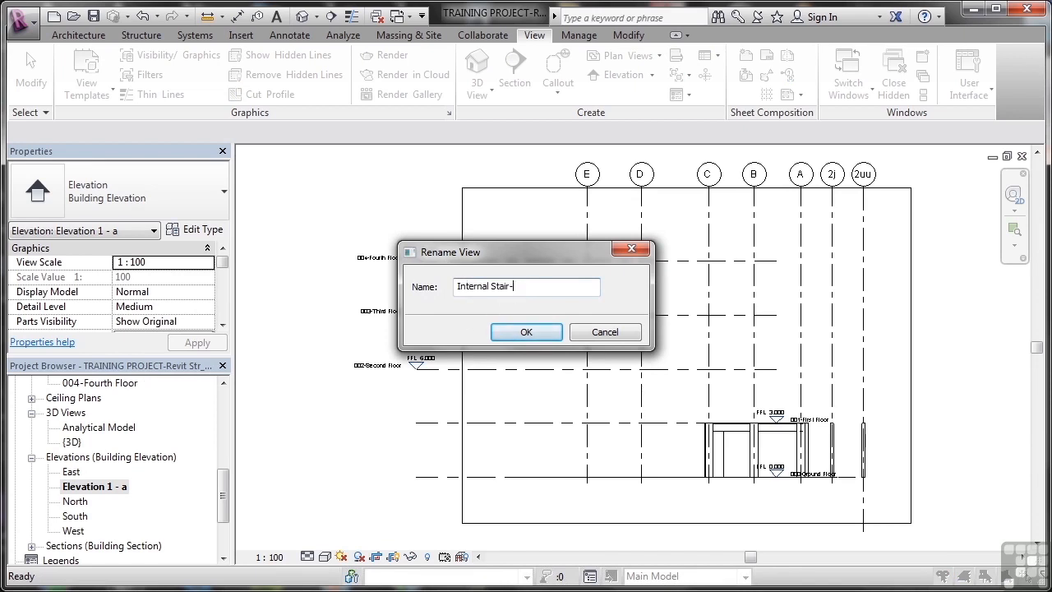
type("EAST")
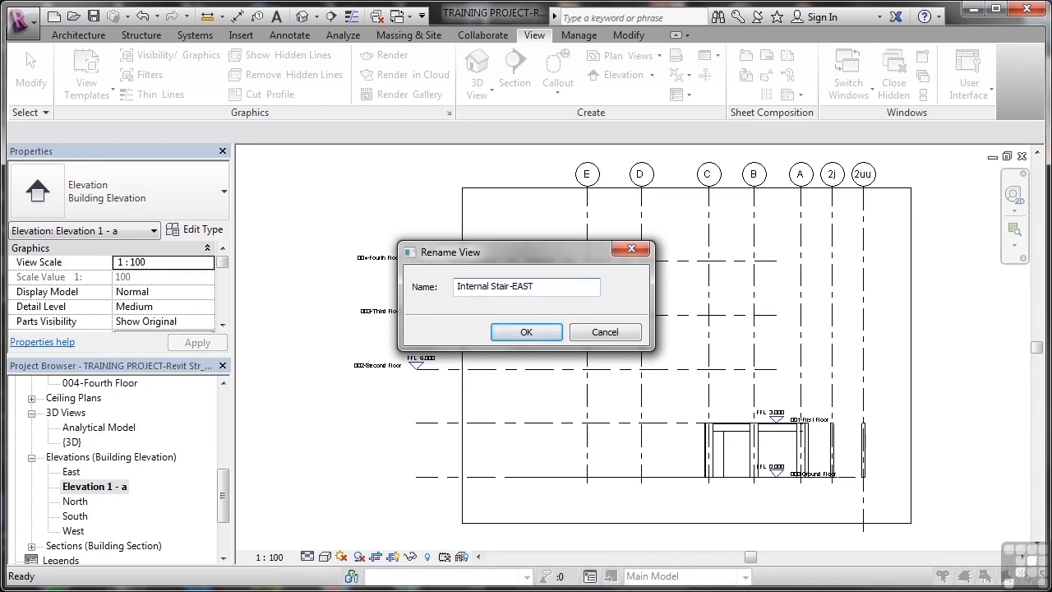
left_click(526, 332)
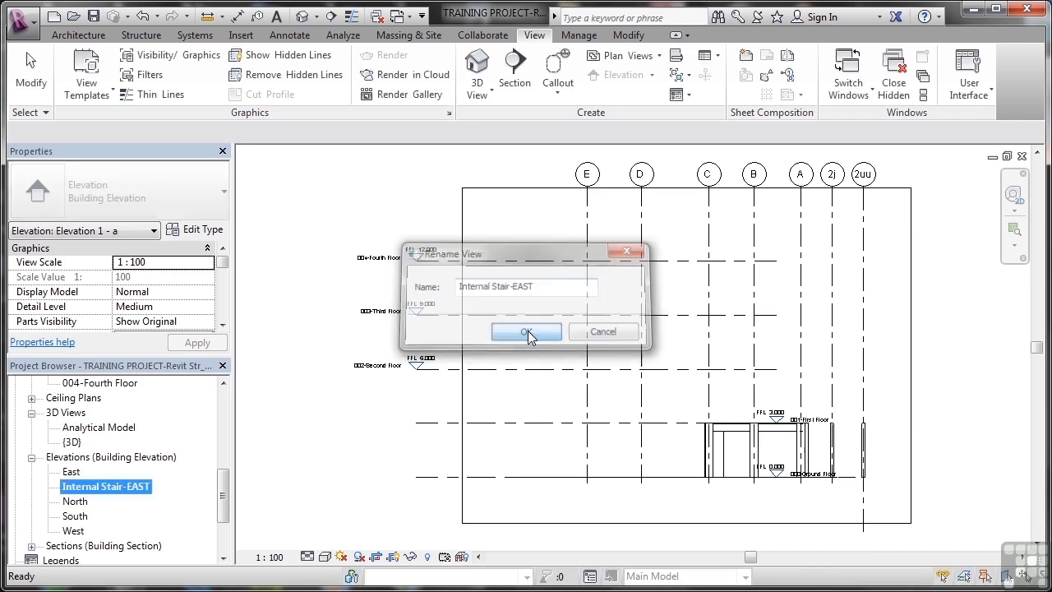
left_click(526, 332)
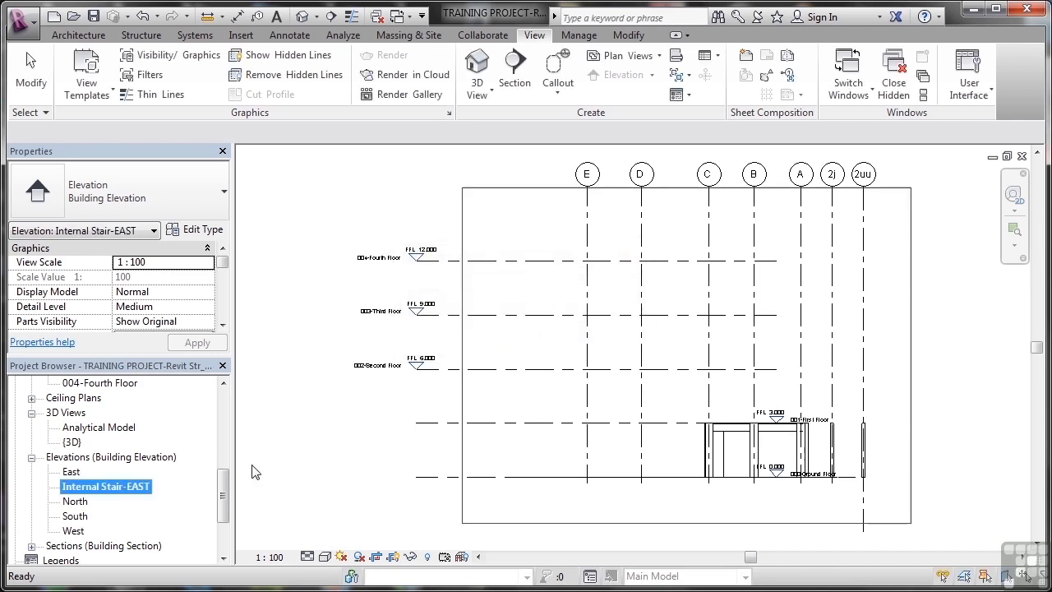
mouse_move(852, 470)
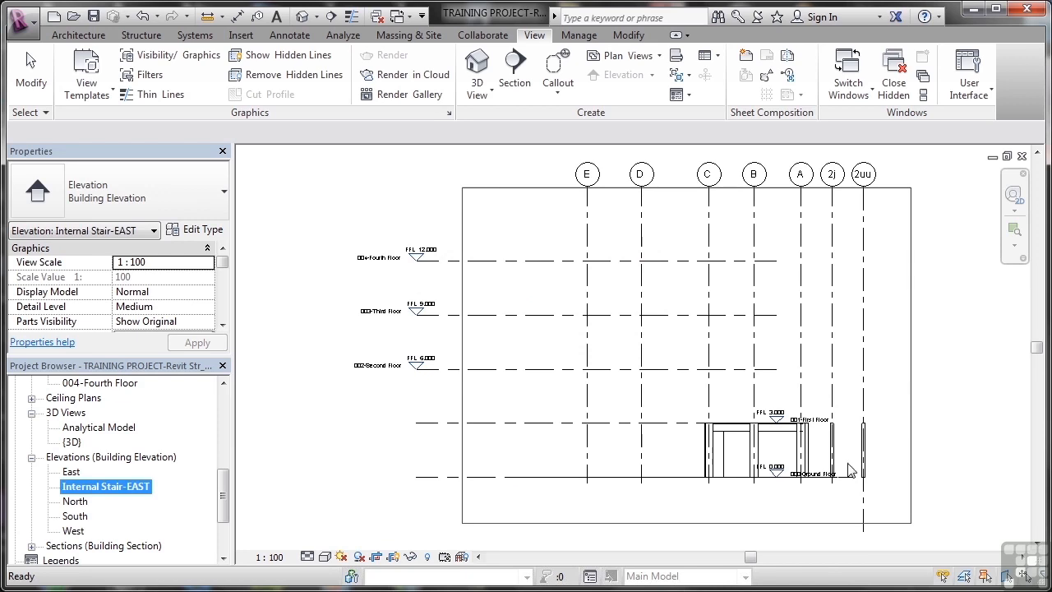
mouse_move(549, 282)
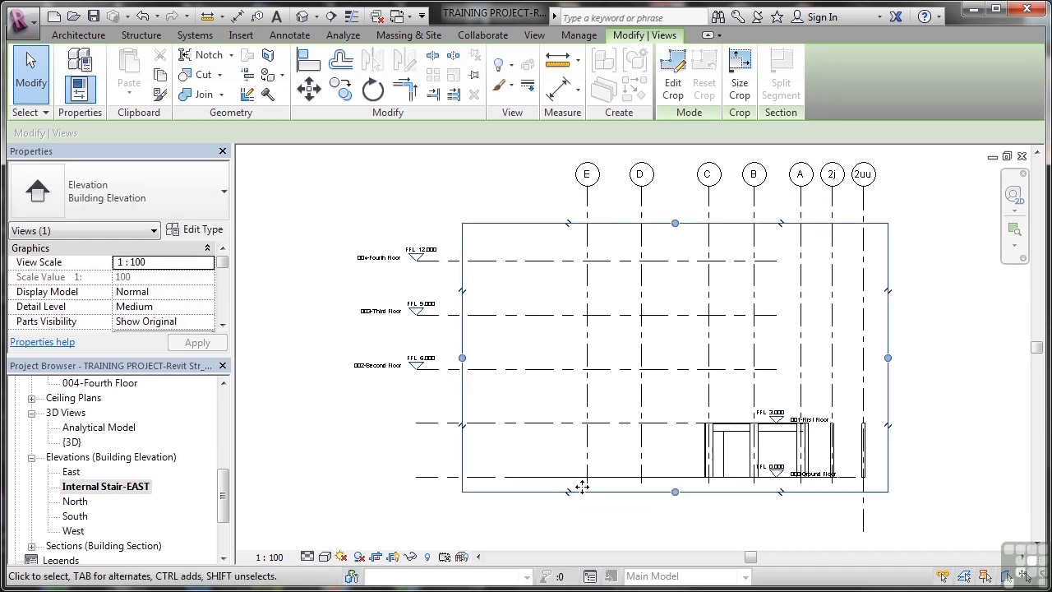
mouse_move(546, 496)
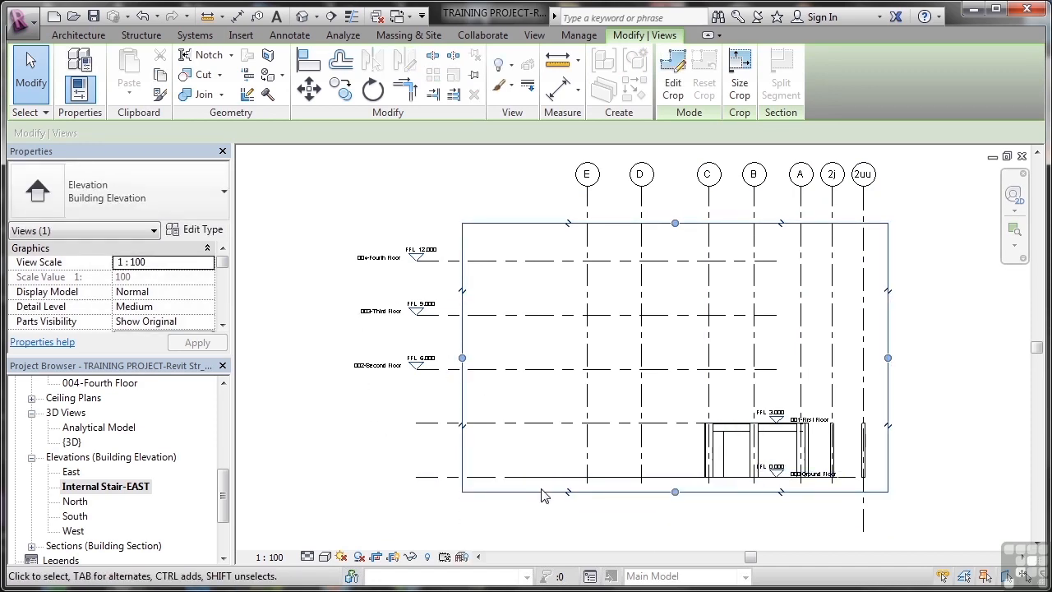
mouse_move(526, 540)
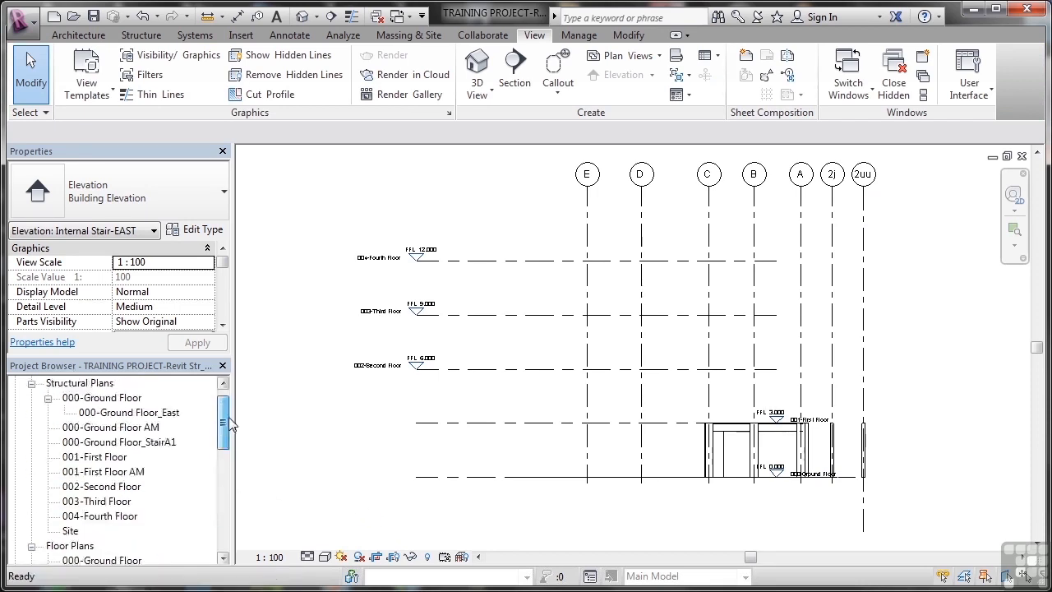
- Back on 000-Ground Floor, tick a second direction on the stair marker to create Elevation 1 - b
double_click(102, 411)
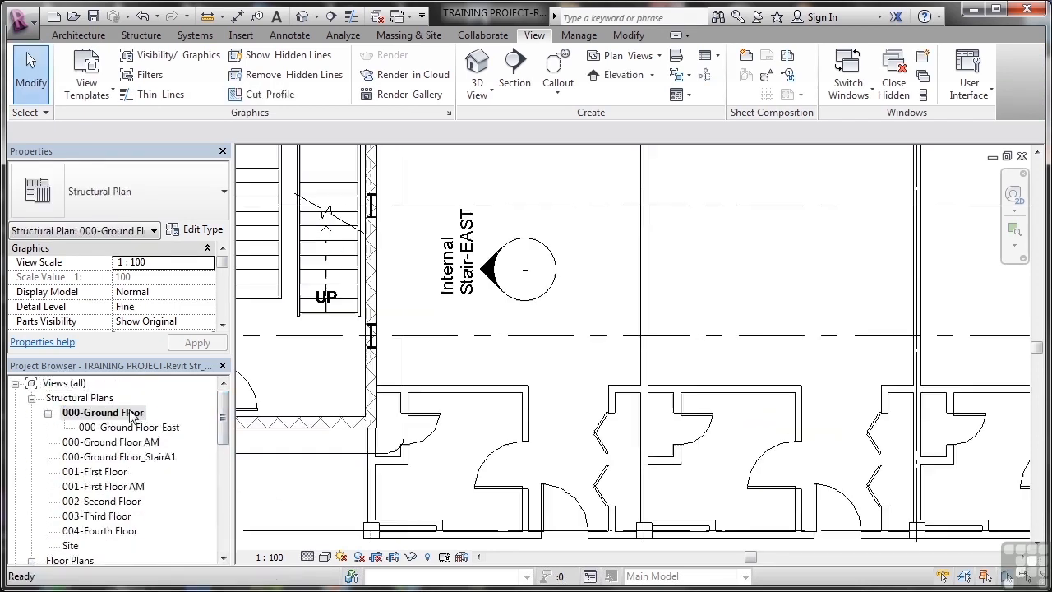
left_click(524, 269)
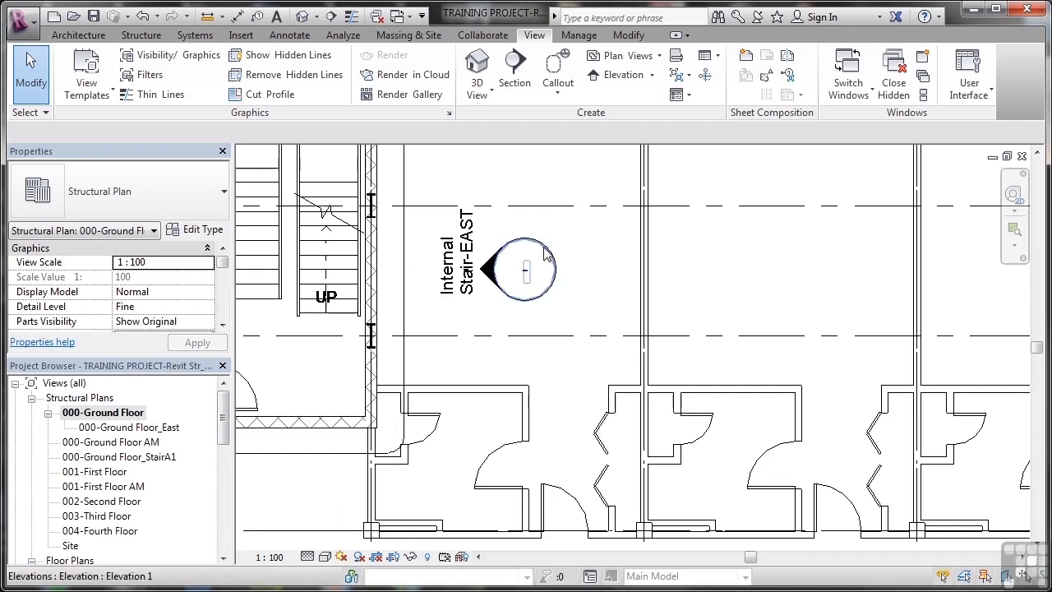
left_click(522, 270)
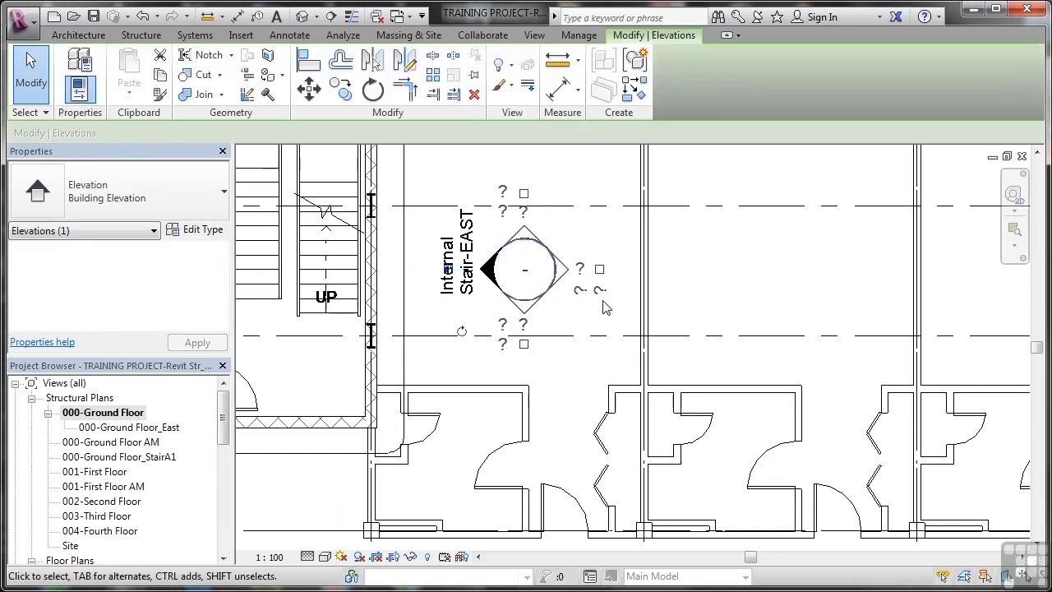
mouse_move(526, 200)
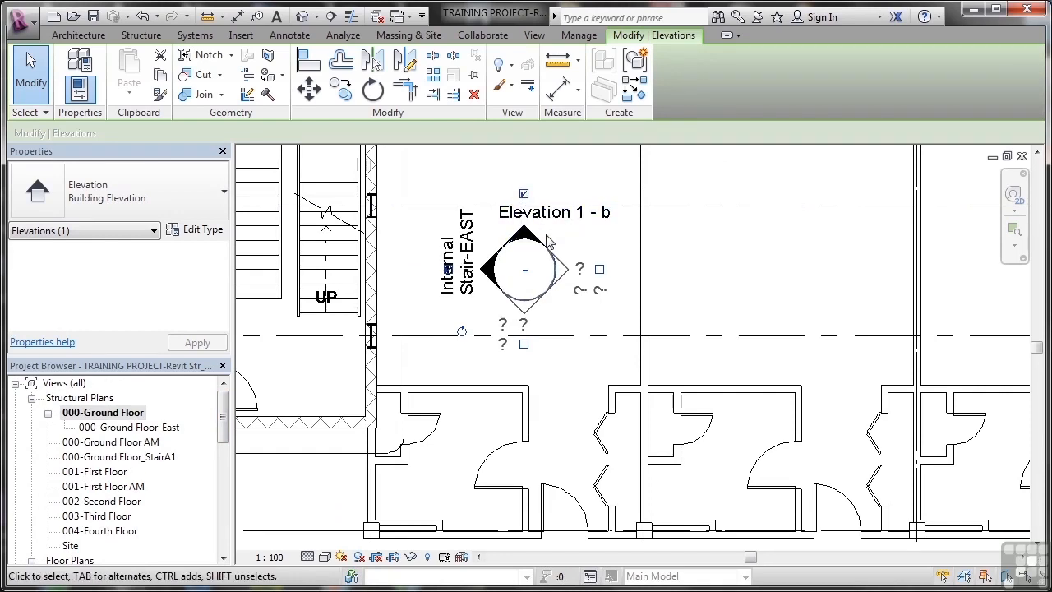
left_click(534, 35)
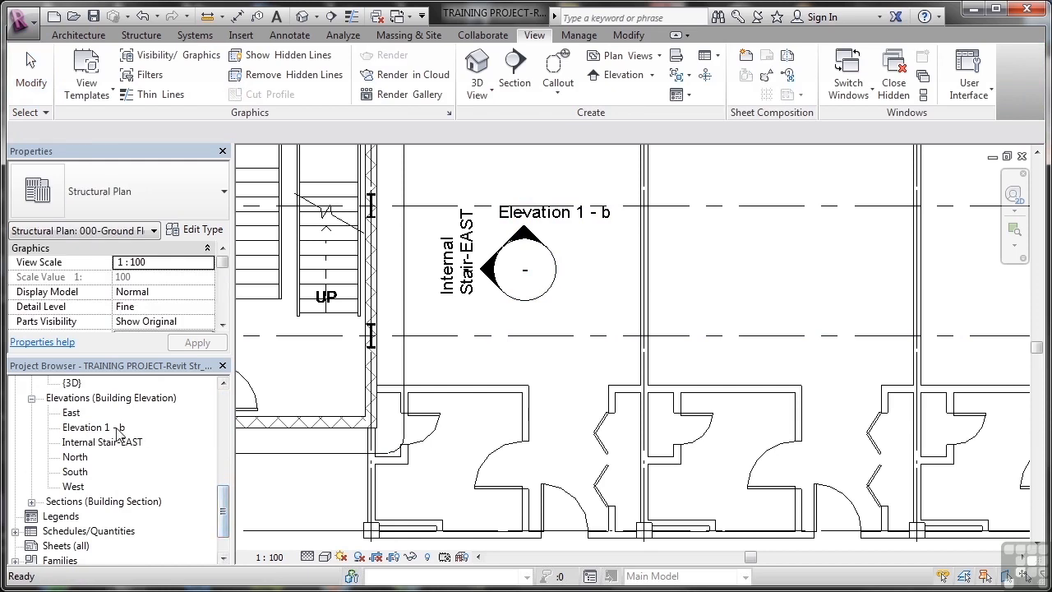
- Untick the Elevation 1 - b direction and accept the view deletion warning
double_click(92, 428)
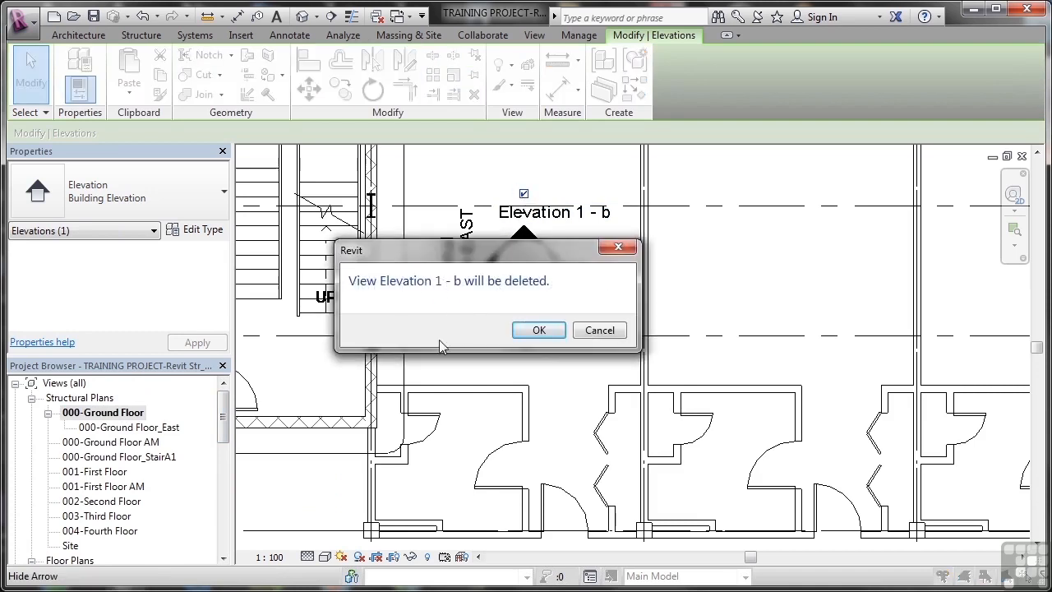
left_click(539, 329)
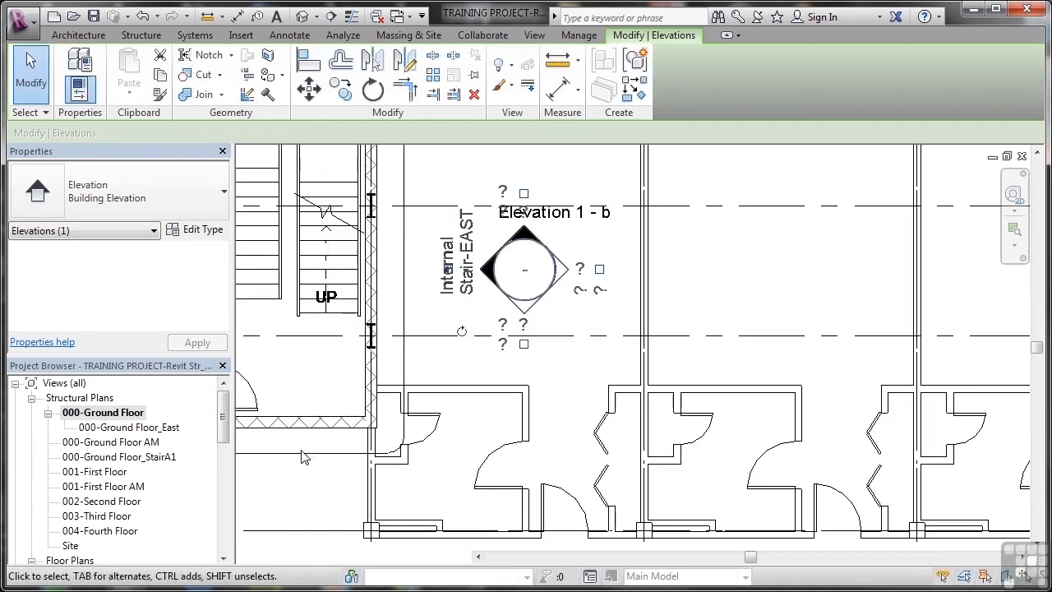